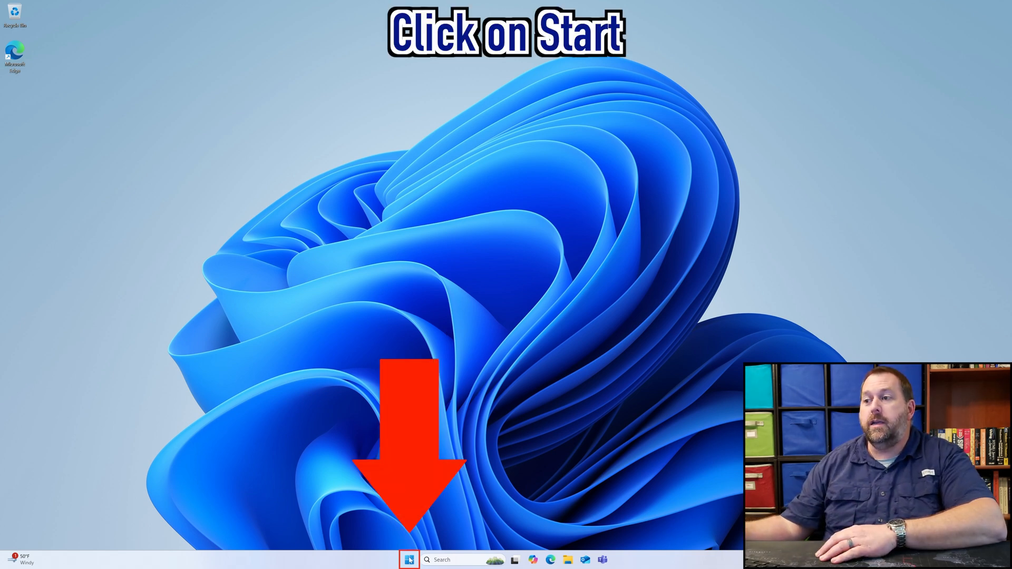
# Launch Command Prompt as administrator from Start search, approving the UAC prompt.
pyautogui.click(409, 560)
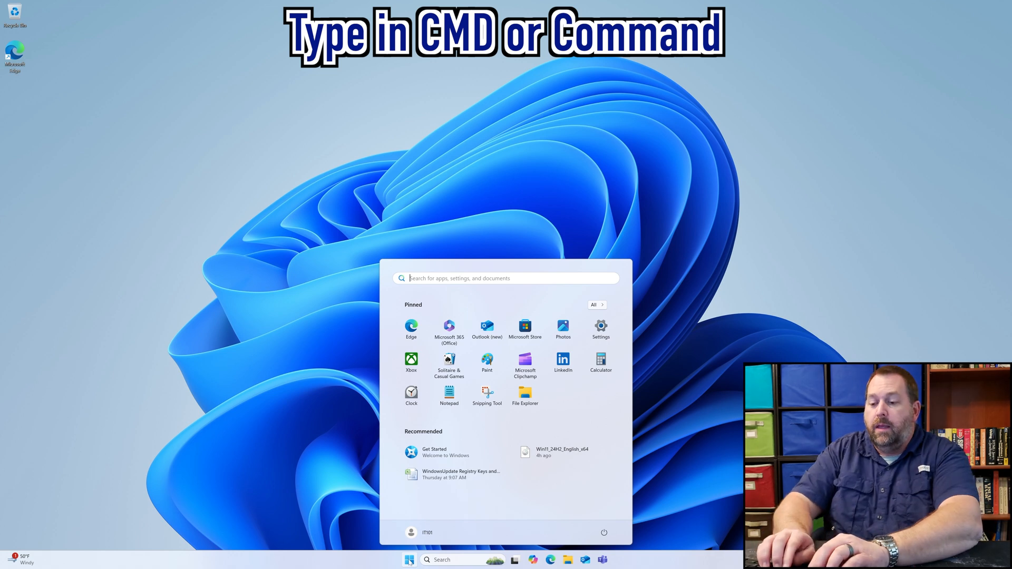
pyautogui.write('cmd')
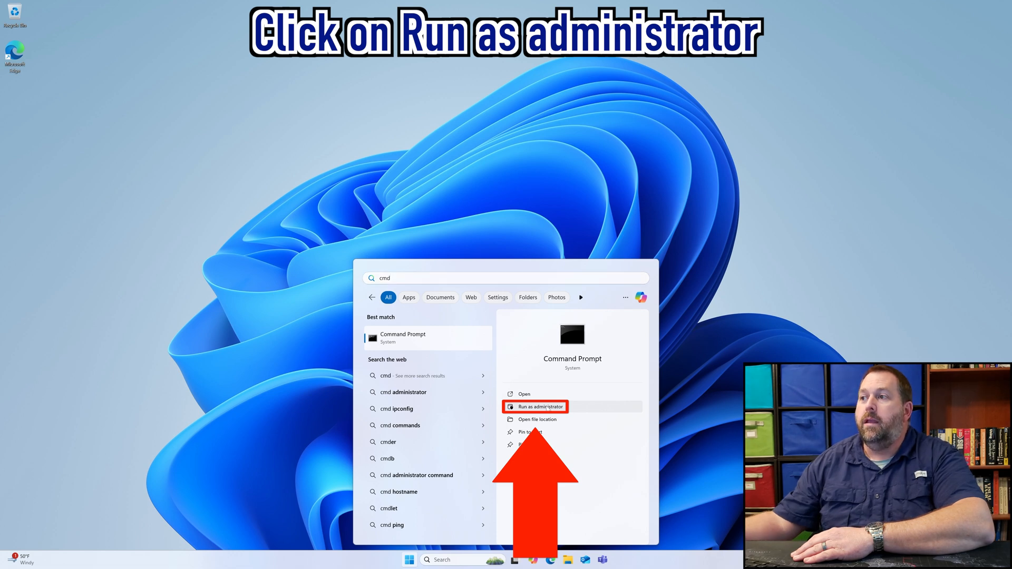
pyautogui.click(535, 407)
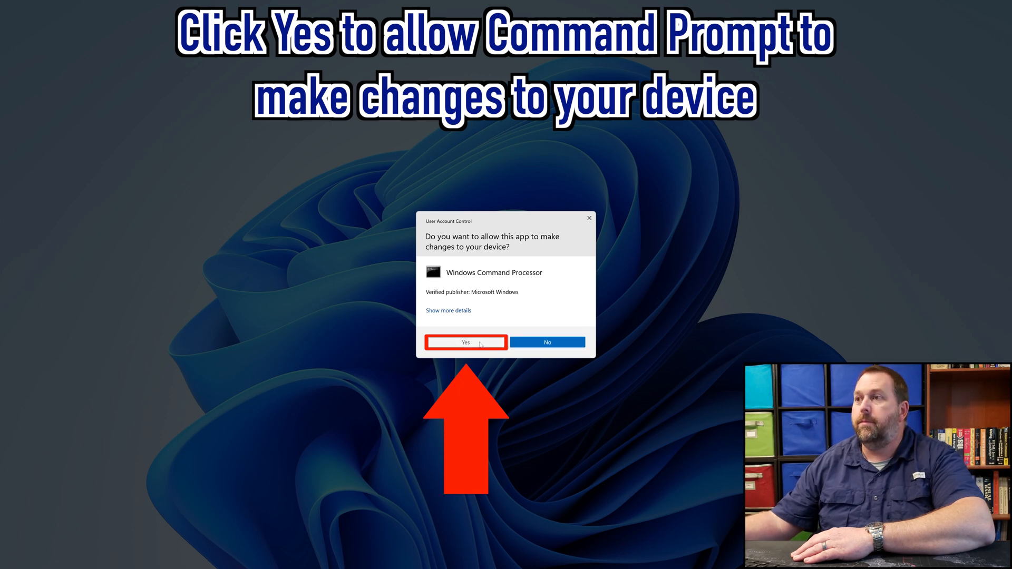
pyautogui.click(465, 342)
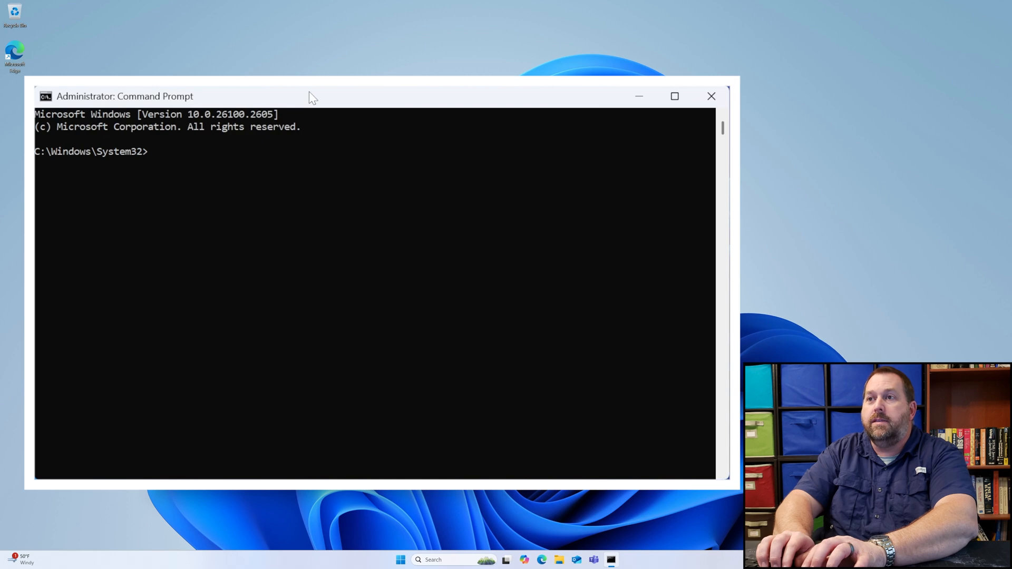
# Enter DISM /Online /Get-OSUninstallWindow at the elevated prompt without running it.
pyautogui.write('DISM')
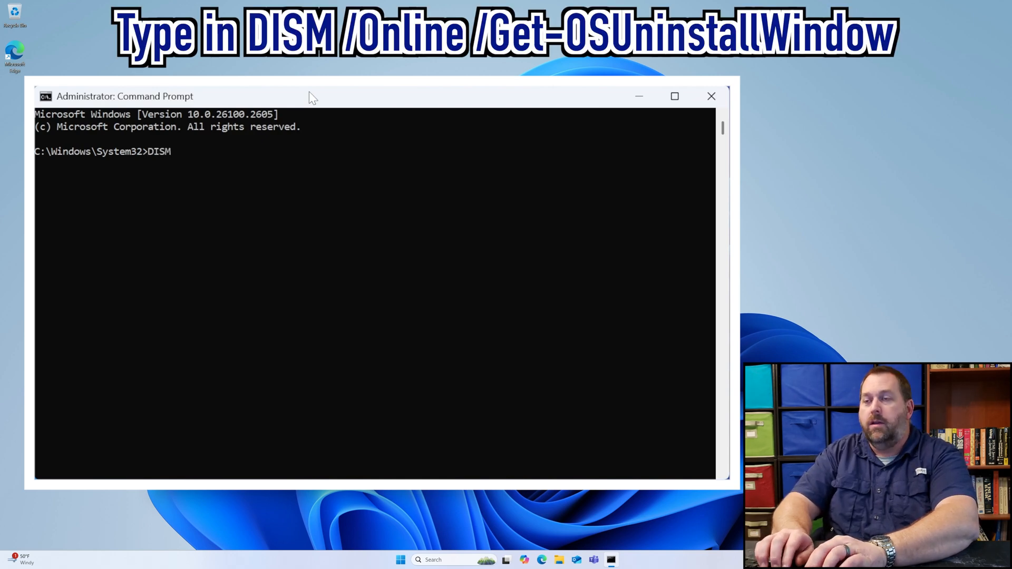
pyautogui.write('/O')
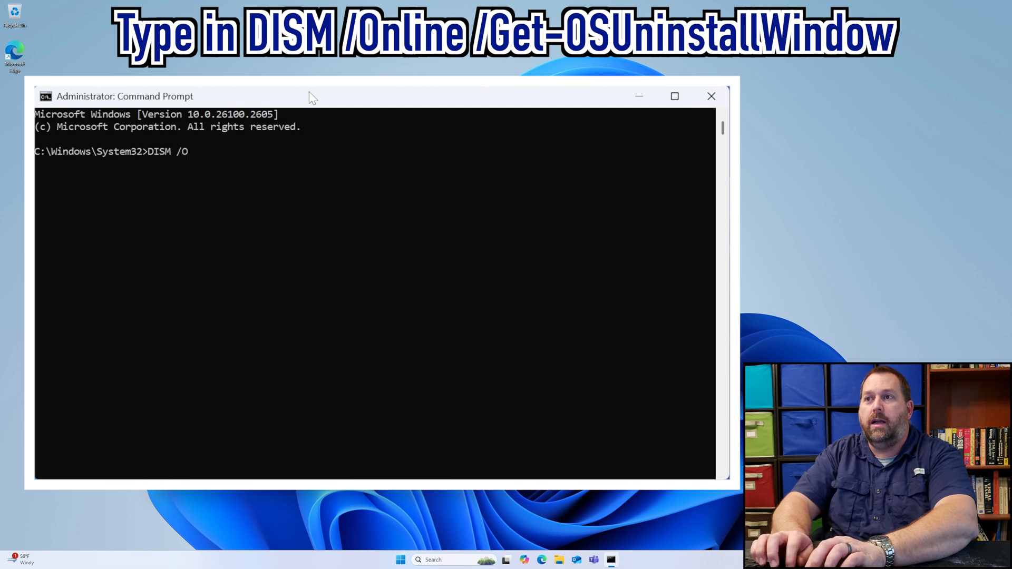
pyautogui.write('nline')
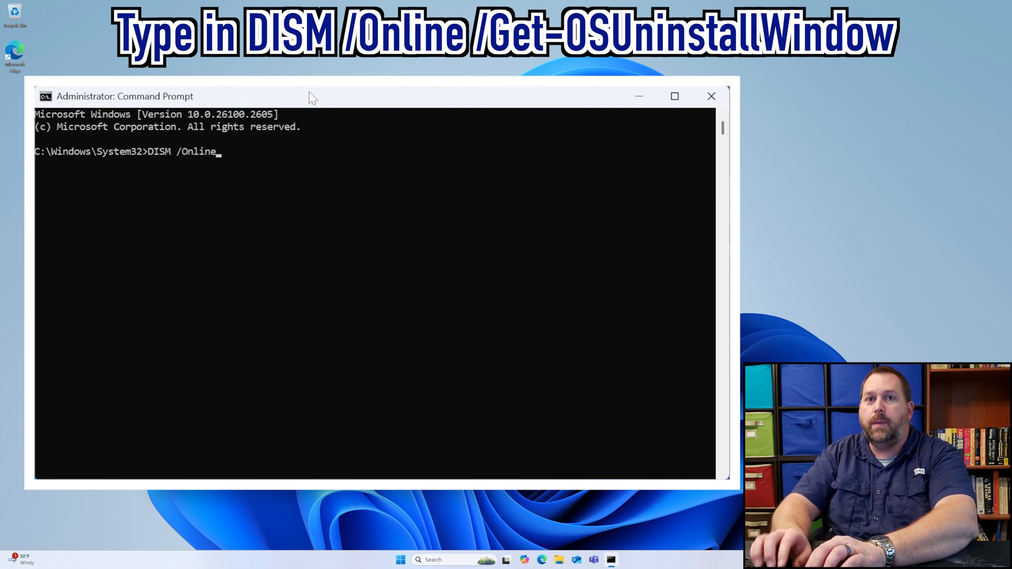
pyautogui.write('/')
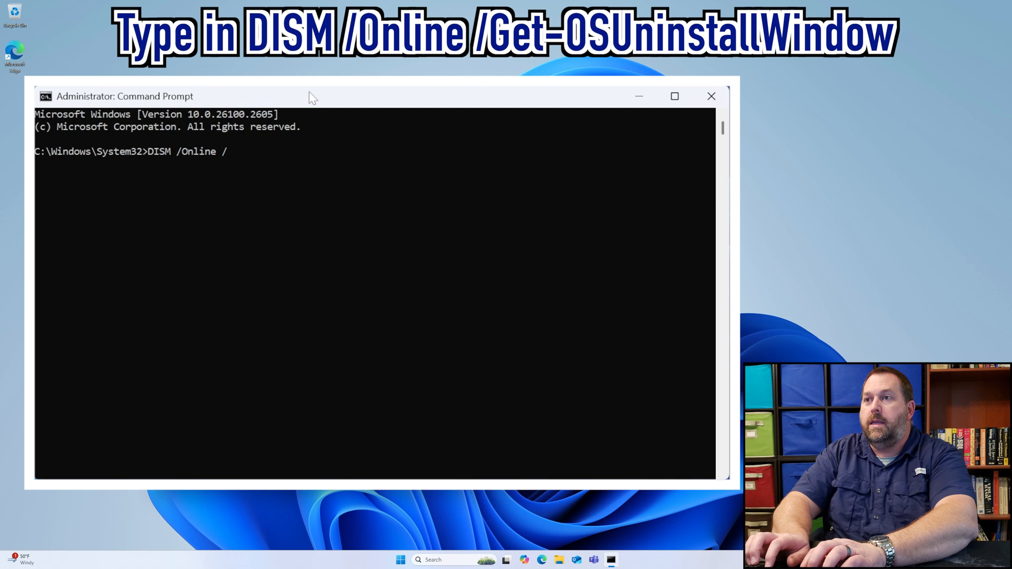
pyautogui.write('Get-')
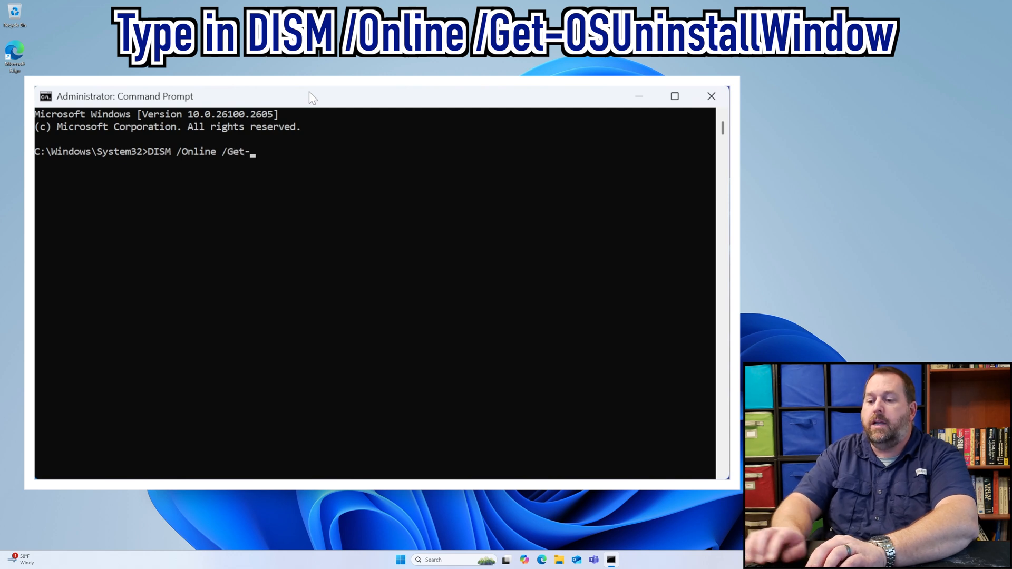
pyautogui.write('OSU')
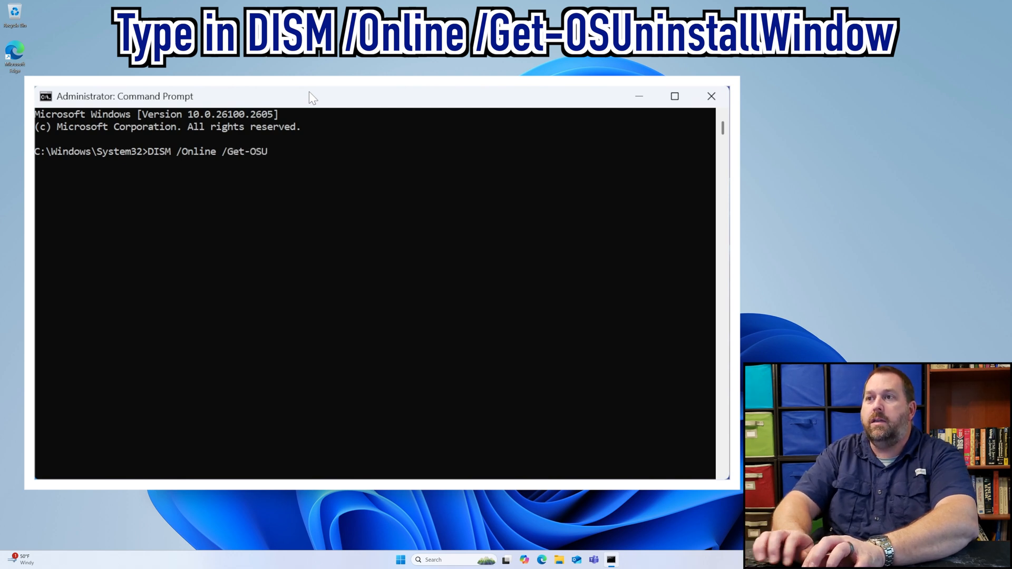
pyautogui.write('ninstall')
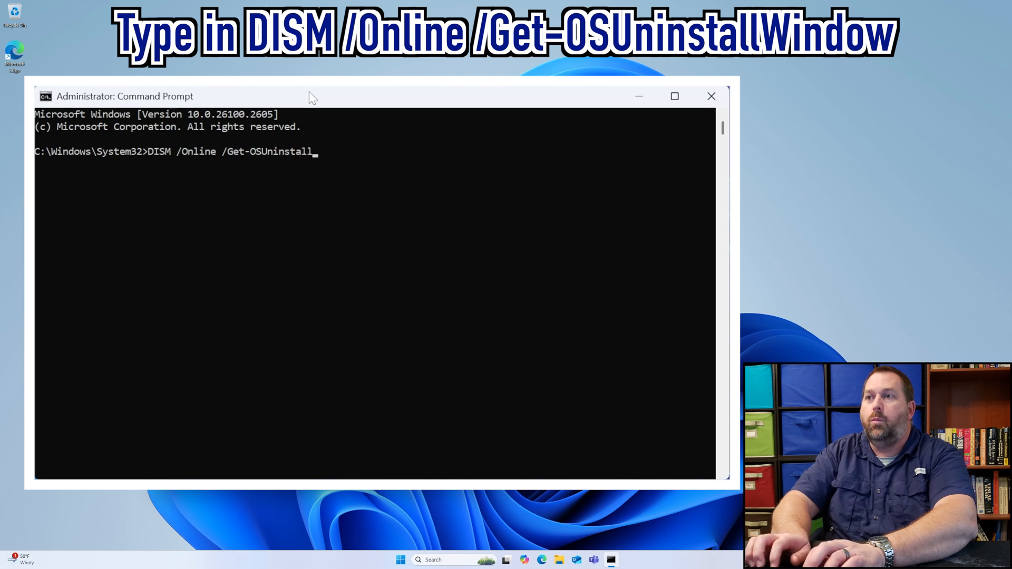
pyautogui.write('Window')
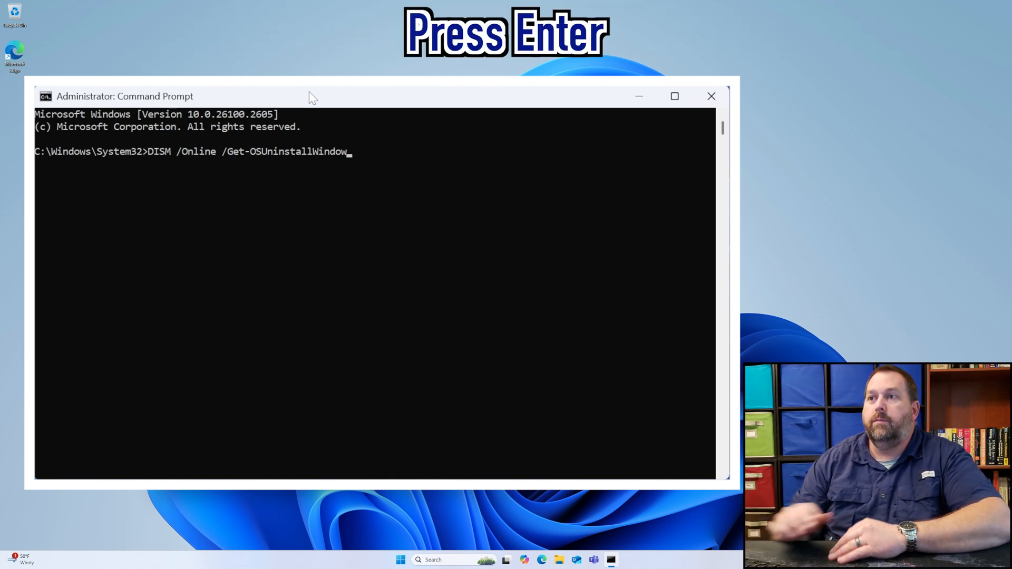
# Run the query to see Uninstall Window : 10, then move the command window aside.
pyautogui.press('Enter')
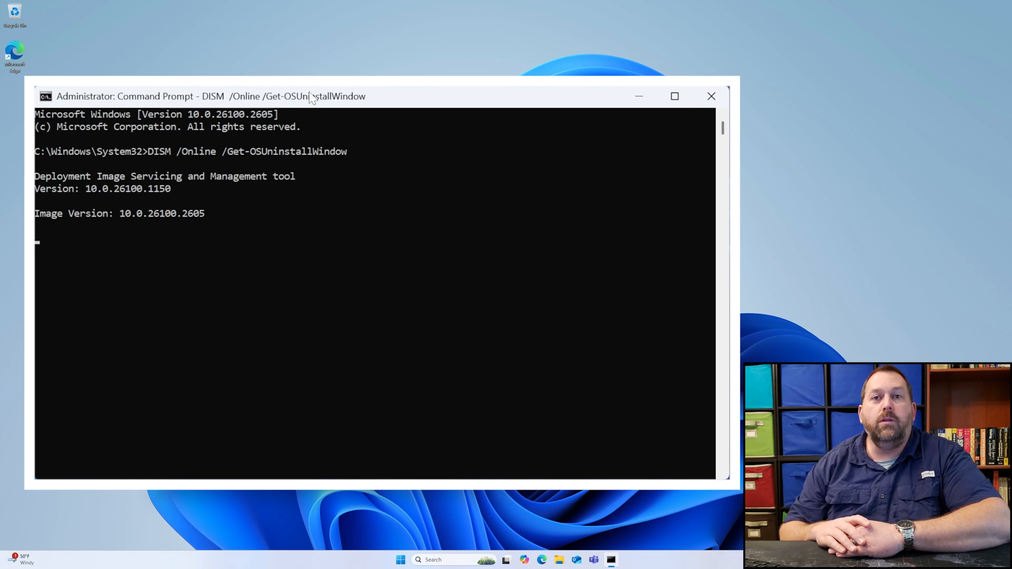
pyautogui.press('enter')
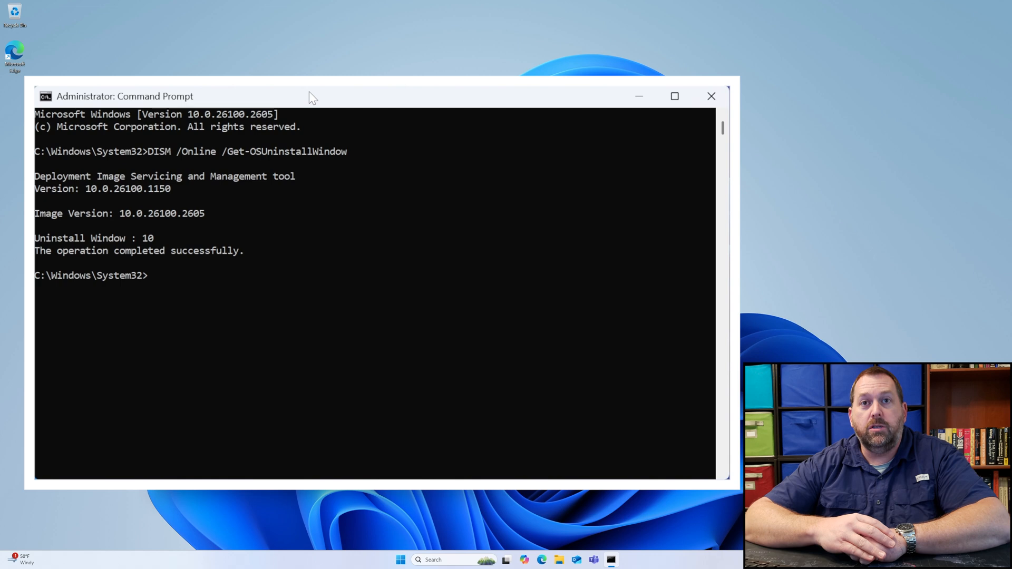
pyautogui.moveTo(123, 95); pyautogui.dragTo(160, 186)
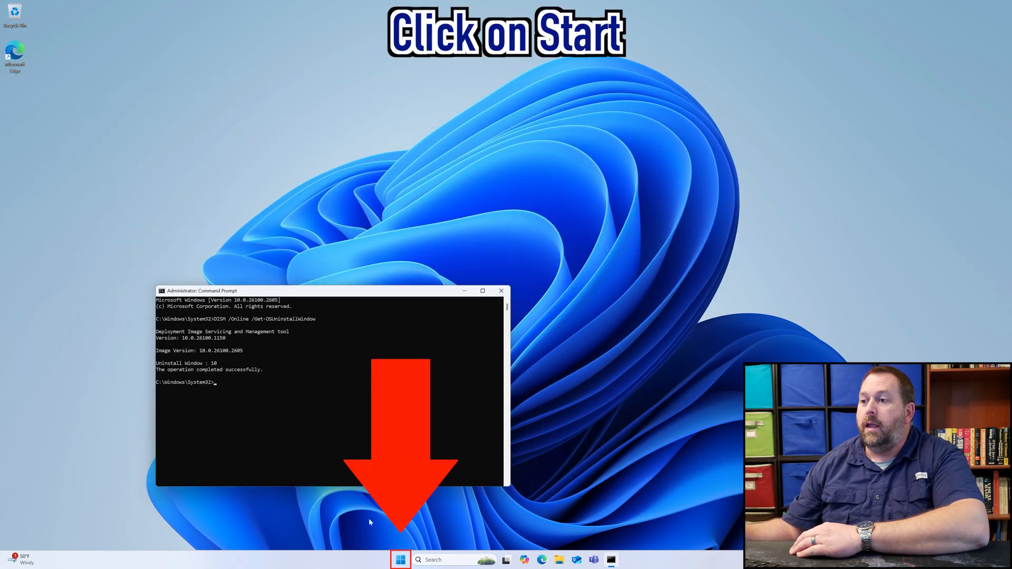
# Launch Registry Editor as administrator from Start search, approving the UAC prompt.
pyautogui.click(399, 560)
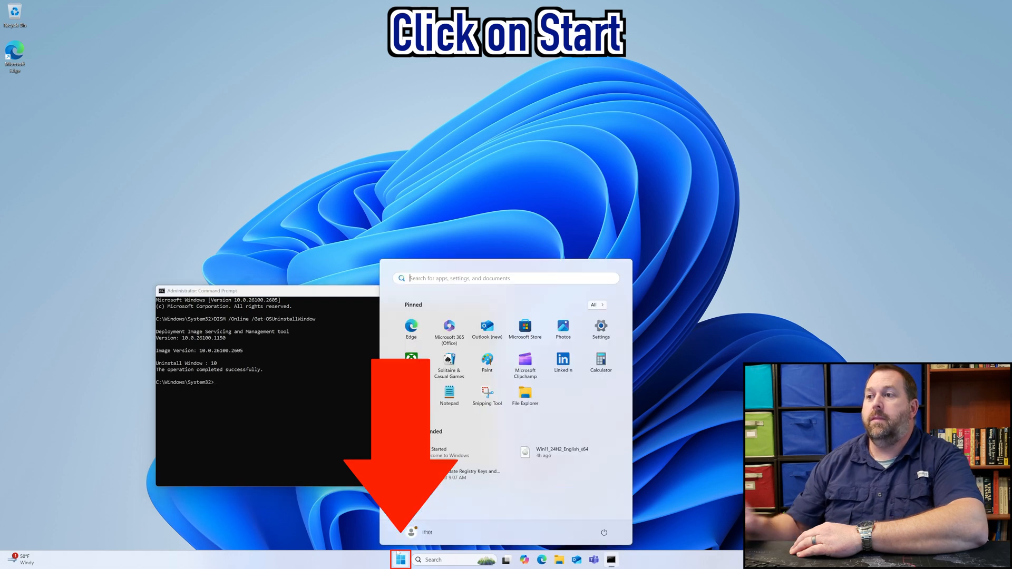
pyautogui.write('regedit')
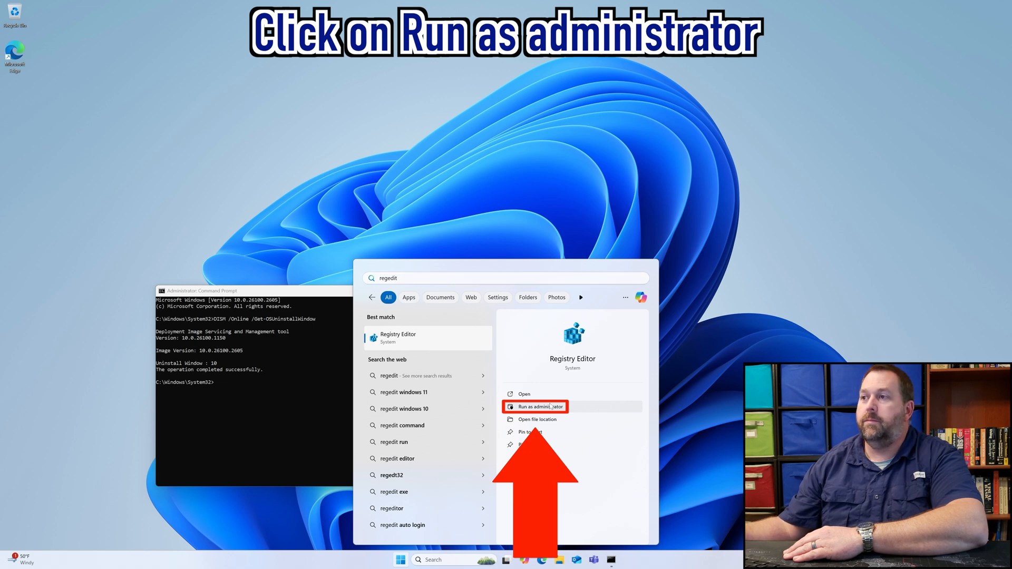
pyautogui.click(536, 407)
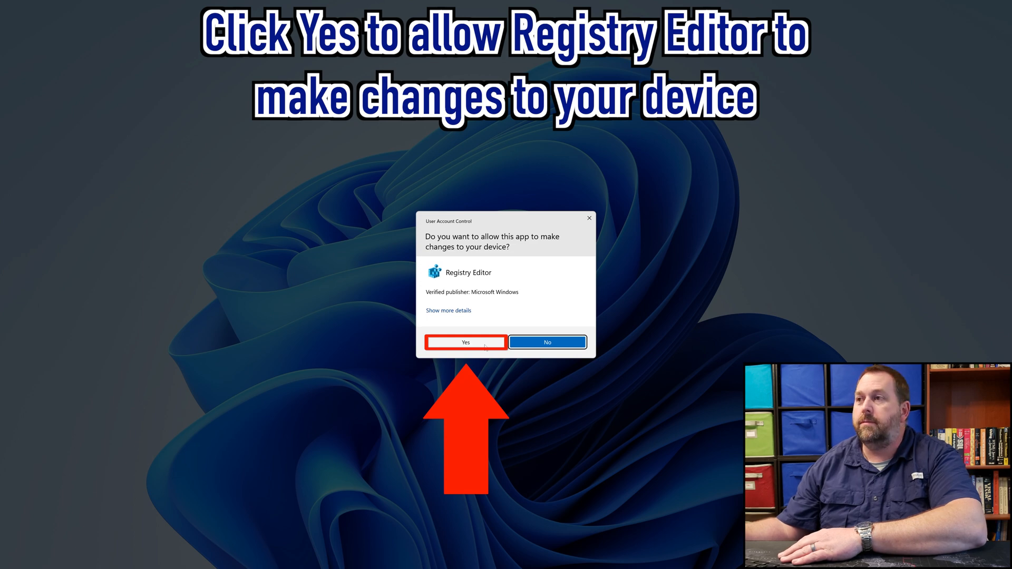
pyautogui.click(465, 342)
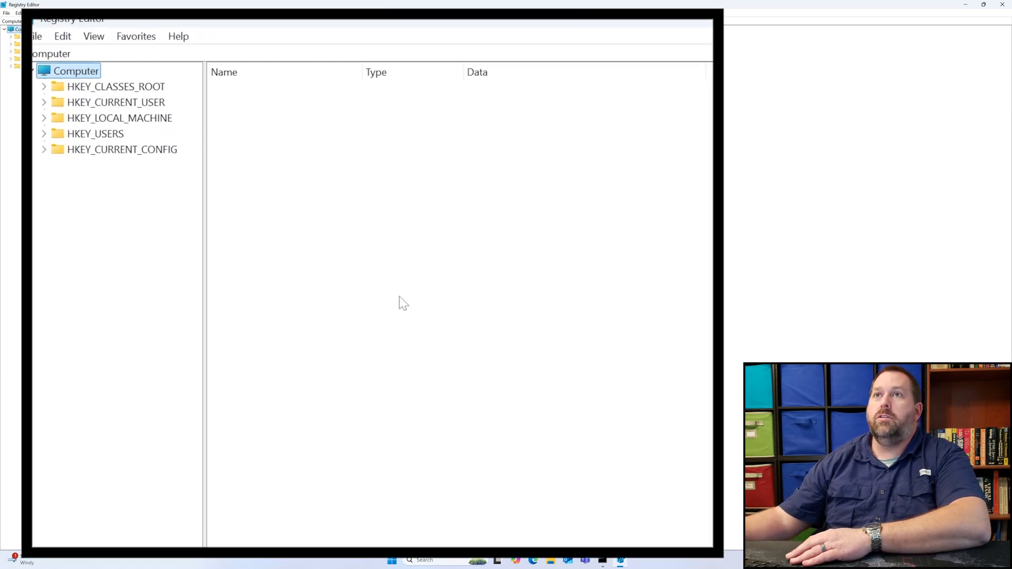
# Navigate to HKEY_LOCAL_MACHINE\SYSTEM\Setup to list its values including UninstallActive.
pyautogui.doubleClick(119, 117)
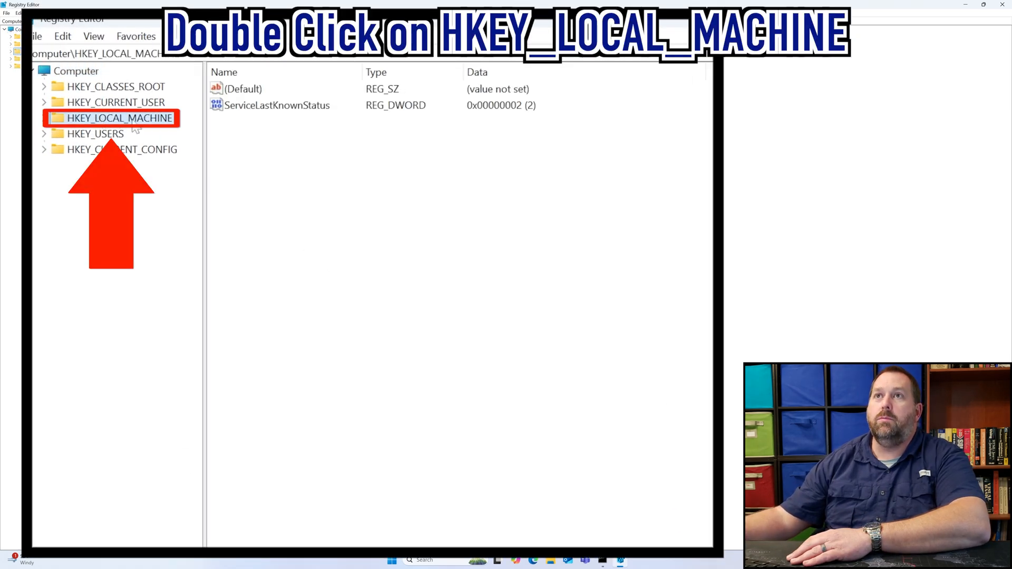
pyautogui.doubleClick(120, 119)
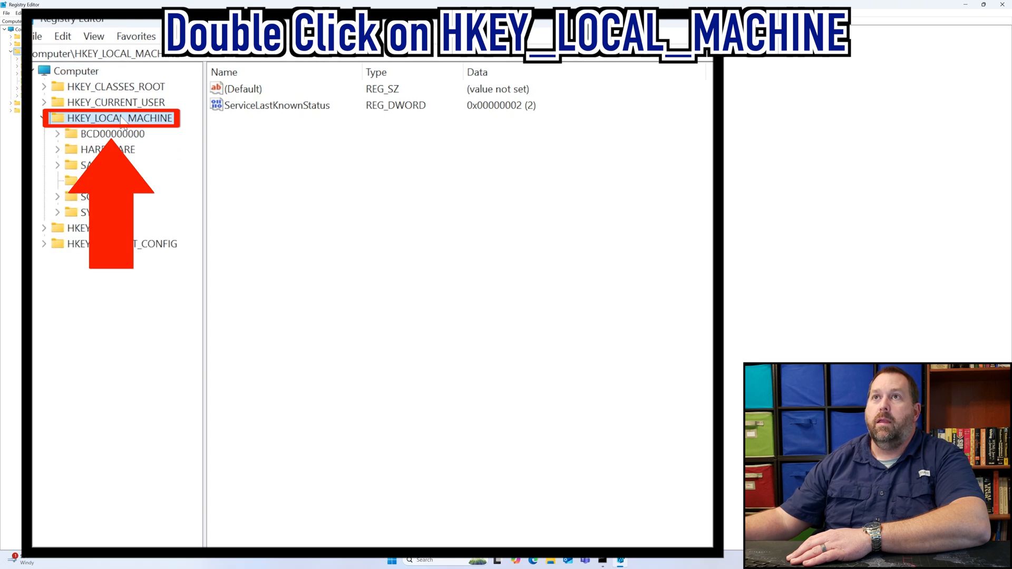
pyautogui.doubleClick(119, 117)
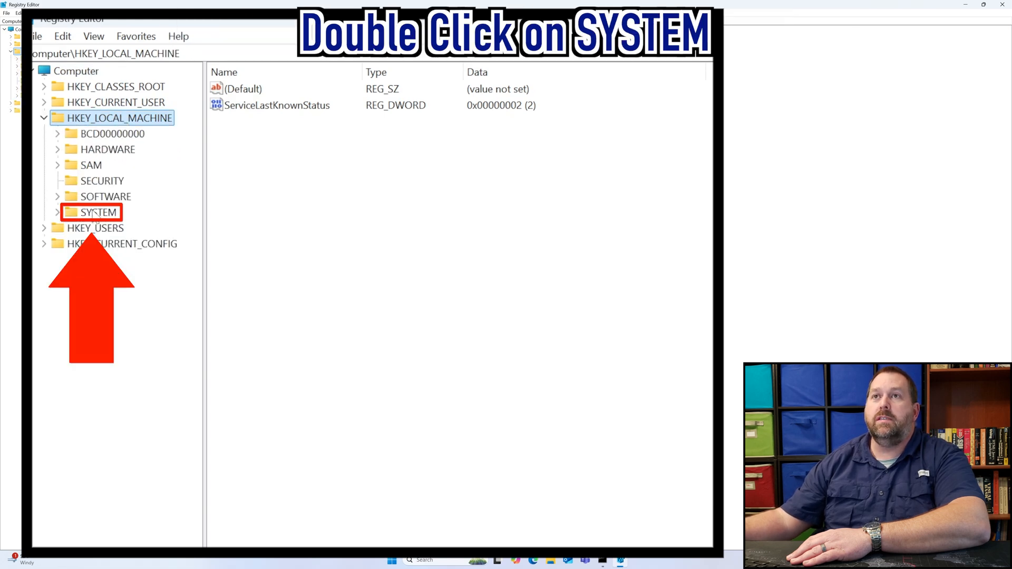
pyautogui.doubleClick(98, 212)
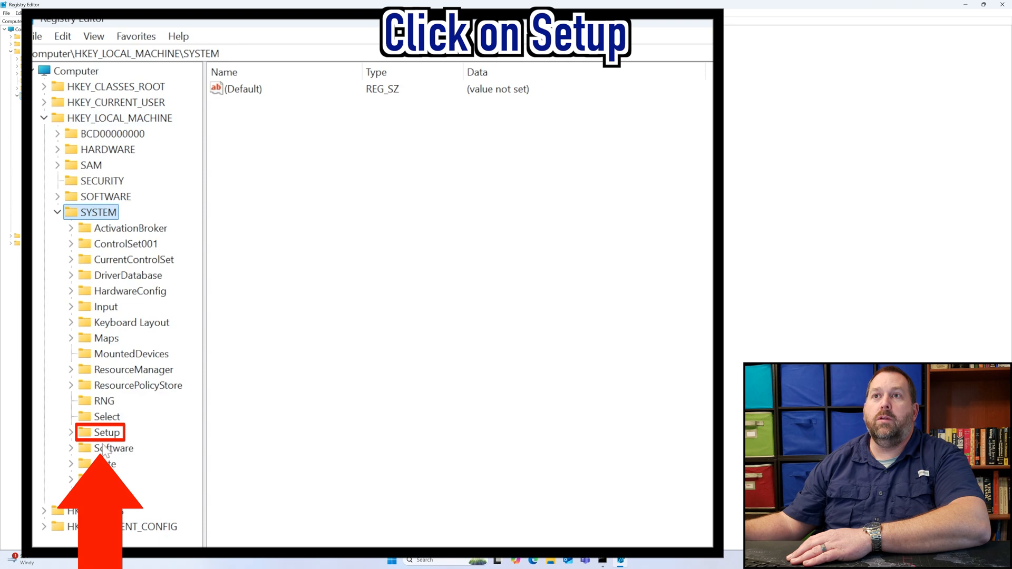
pyautogui.click(107, 432)
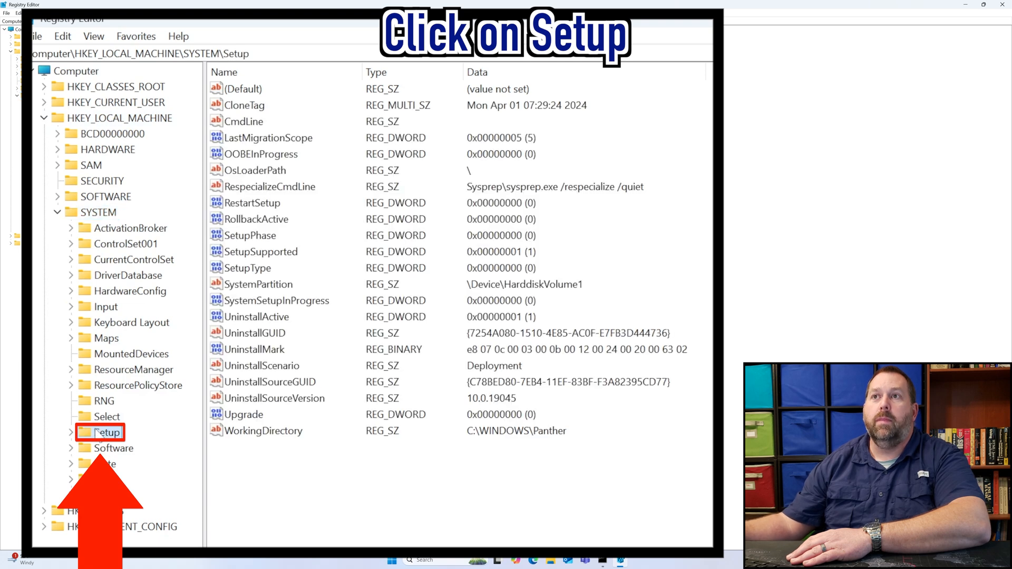
pyautogui.click(108, 432)
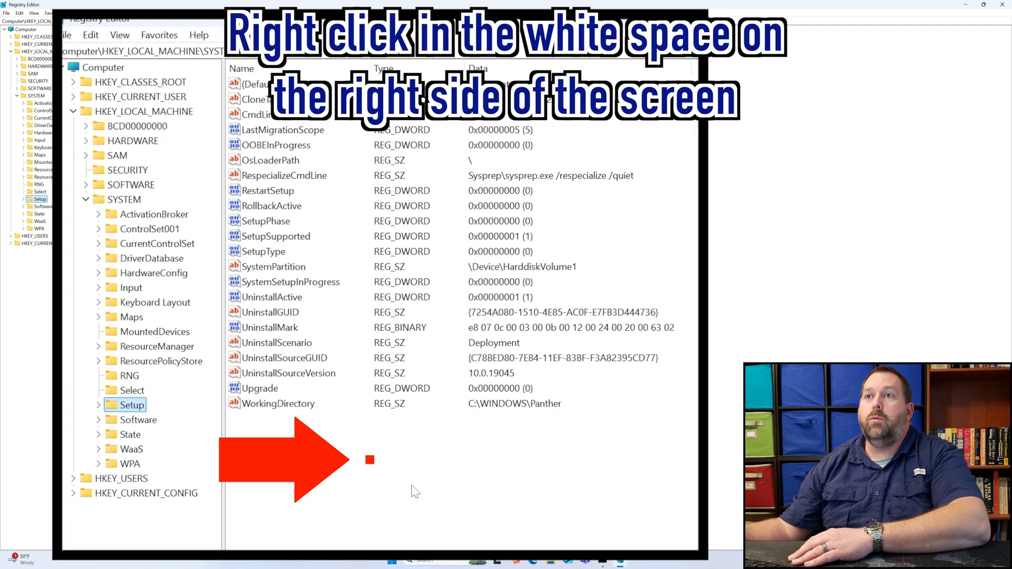
# Create a new DWORD (32-bit) value named UninstallWindow under Setup.
pyautogui.rightClick(370, 459)
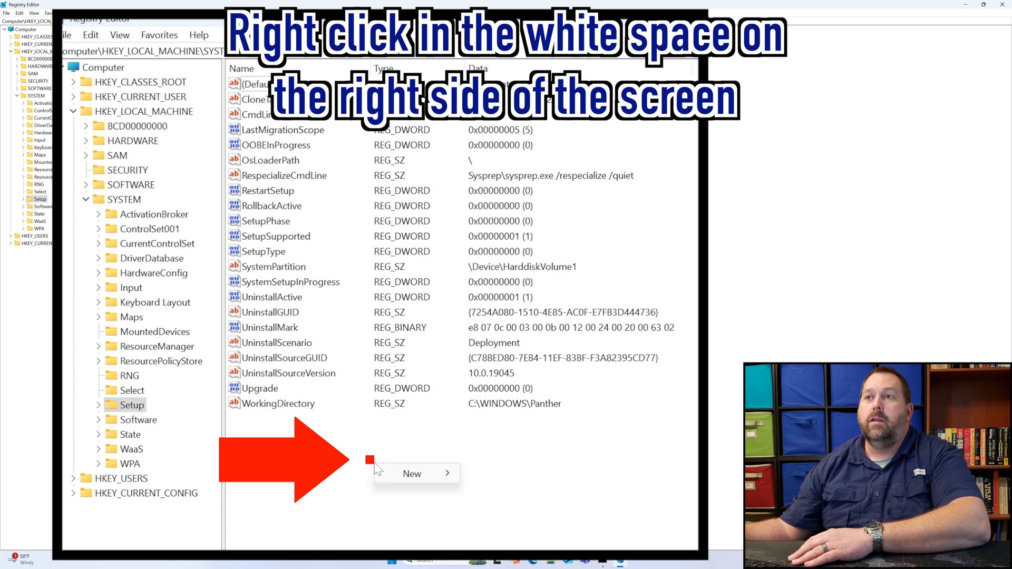
pyautogui.moveTo(411, 473)
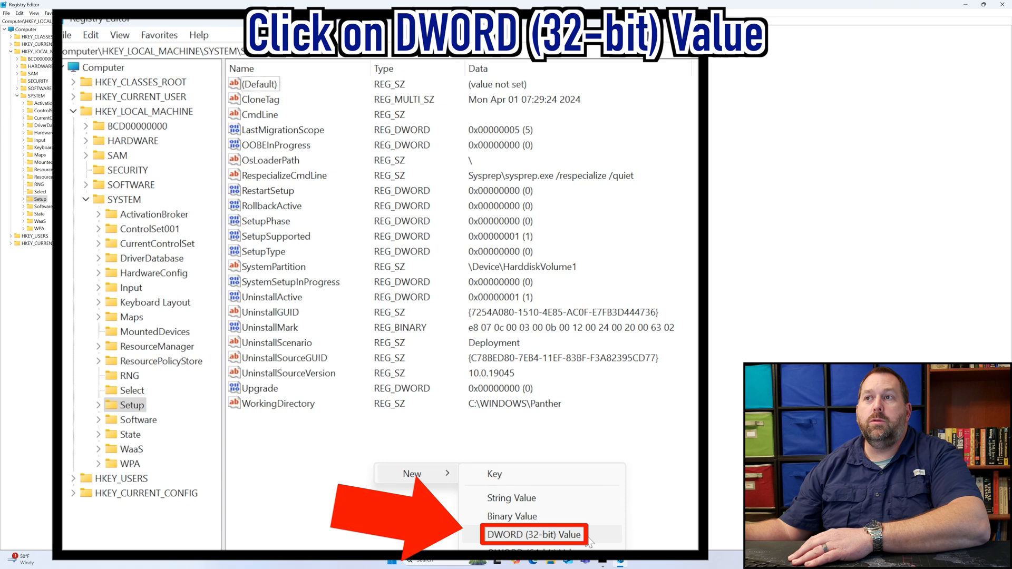
pyautogui.click(534, 534)
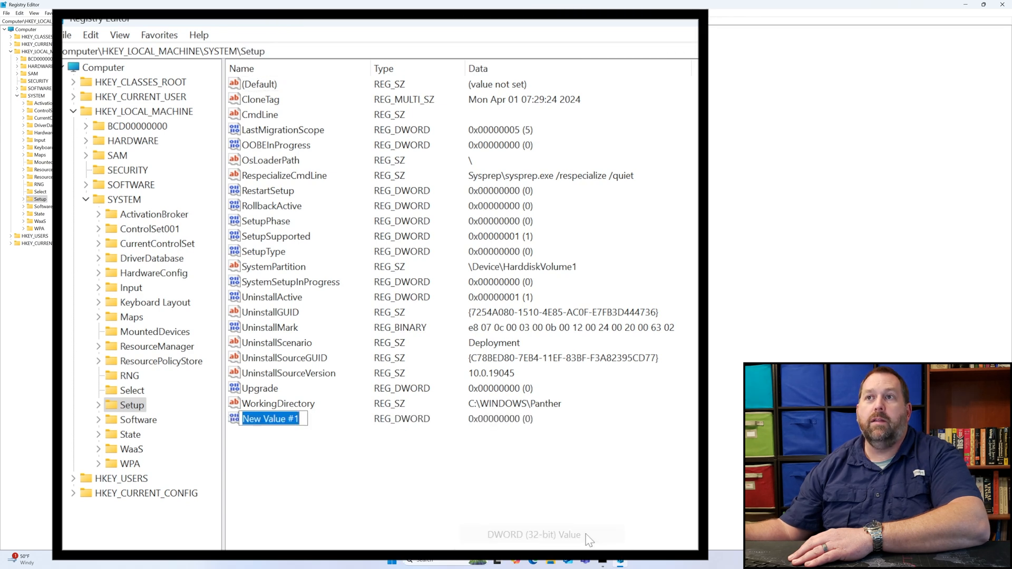
pyautogui.write('U')
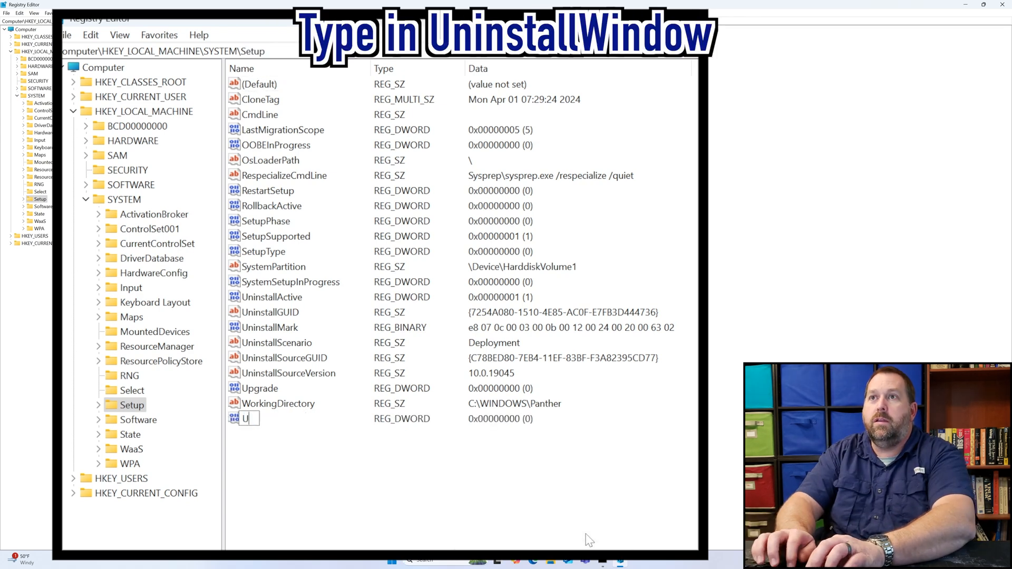
pyautogui.write('Uninstall')
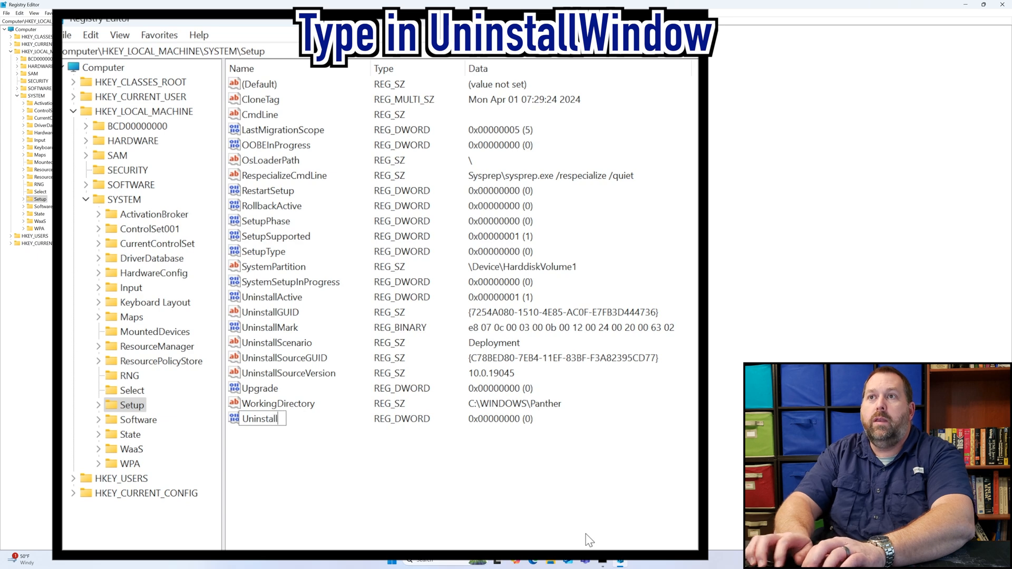
pyautogui.write('Window')
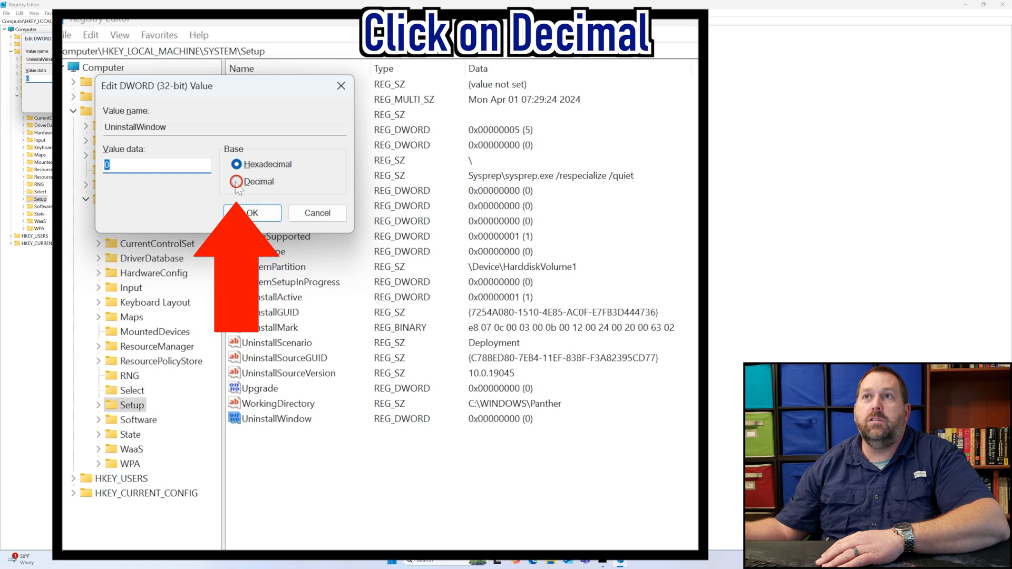
# Set UninstallWindow to decimal 60 and save it.
pyautogui.click(236, 181)
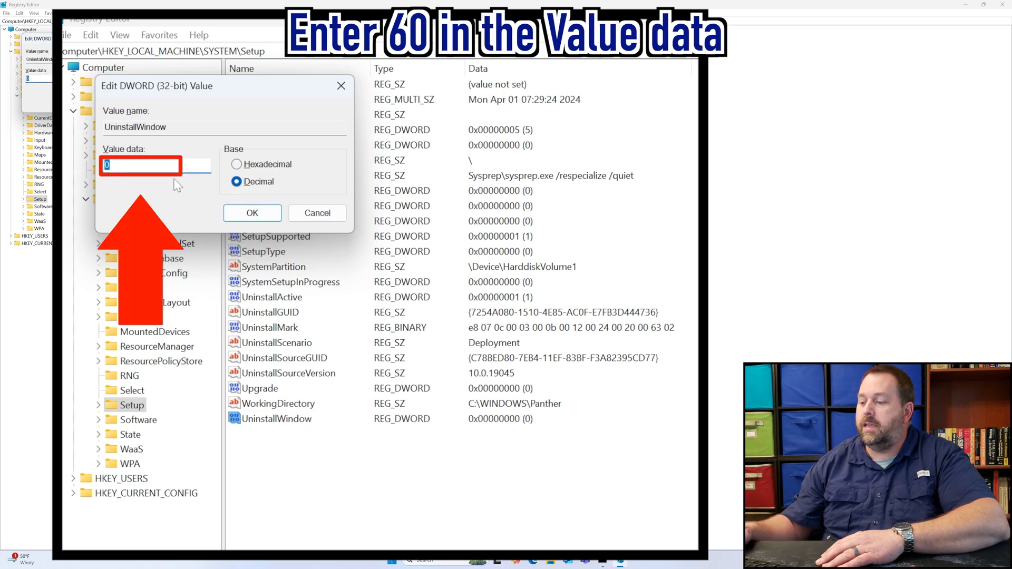
pyautogui.write('60')
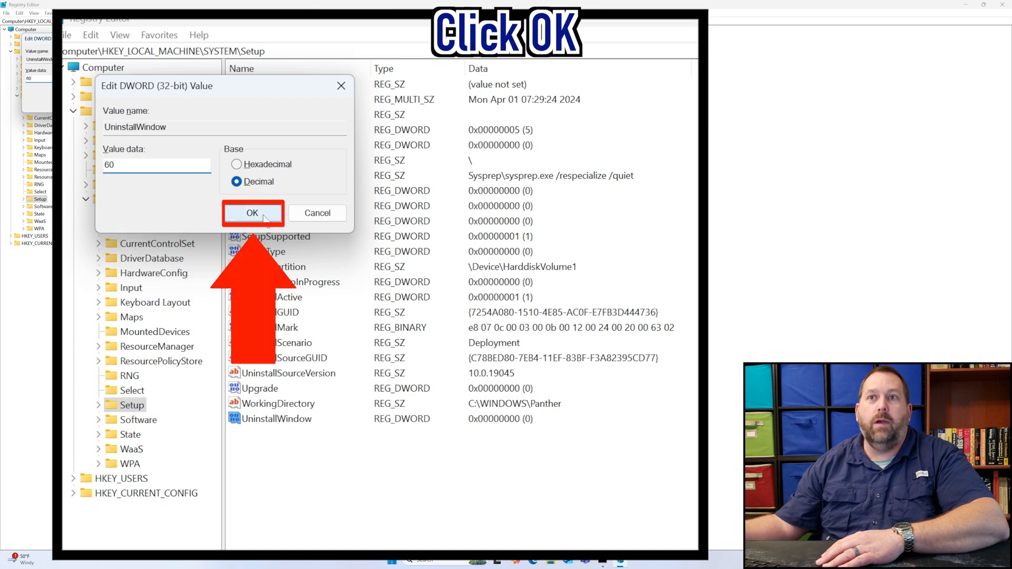
pyautogui.click(252, 213)
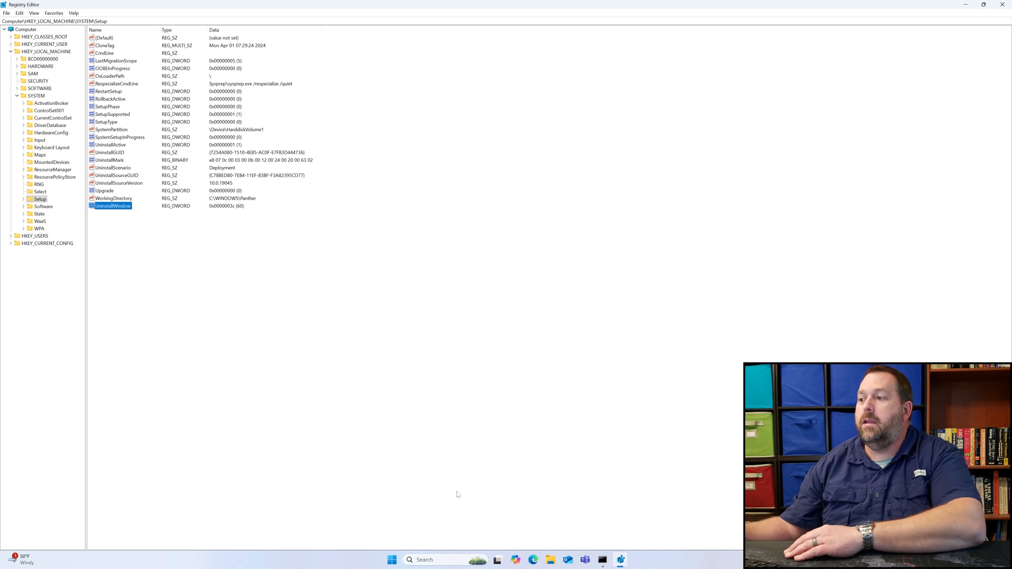
pyautogui.moveTo(602, 560)
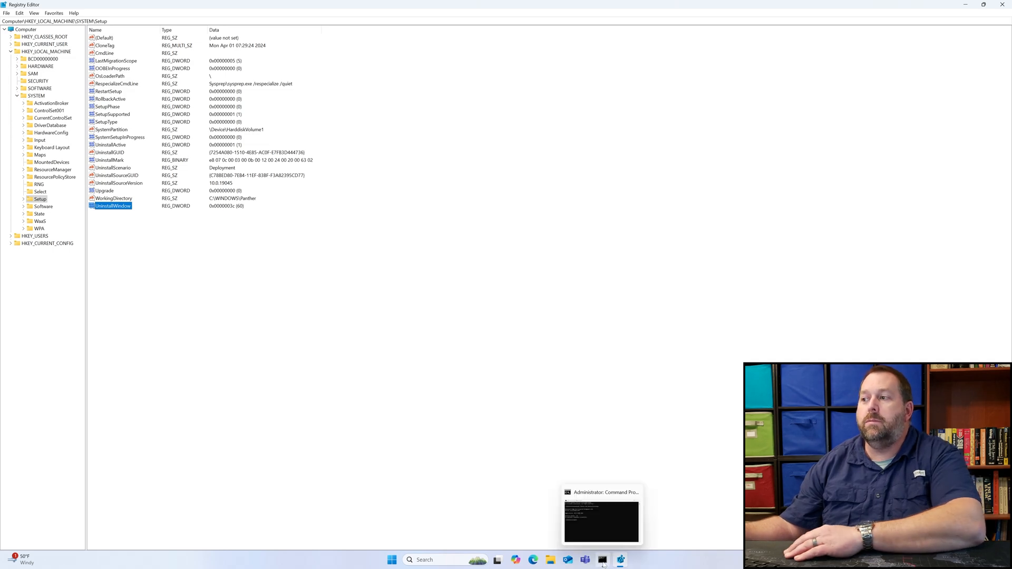
# Switch to Command Prompt and begin a new DISM Get-OSUninstallWindow query.
pyautogui.click(601, 517)
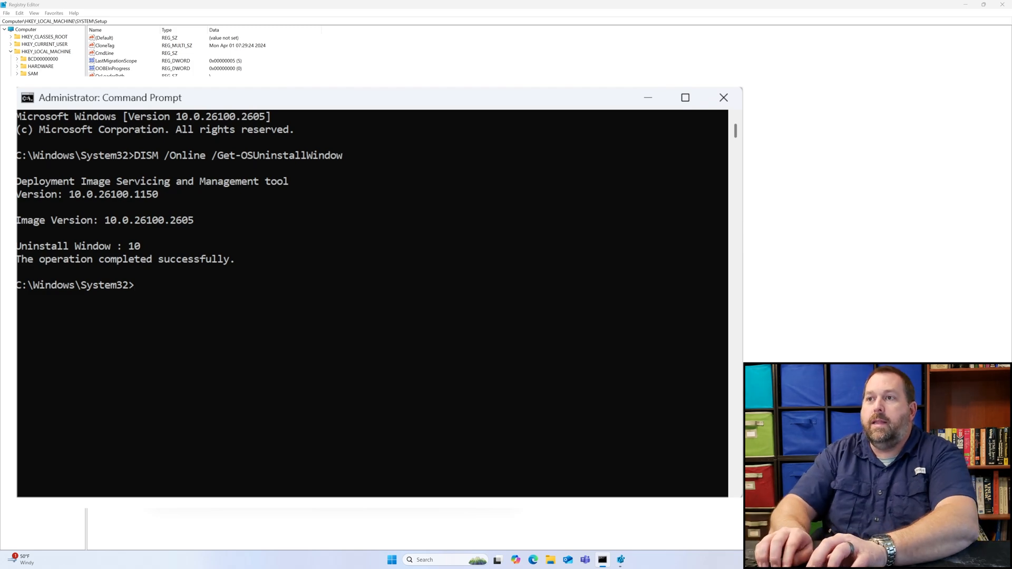
pyautogui.write('DISM /Online /')
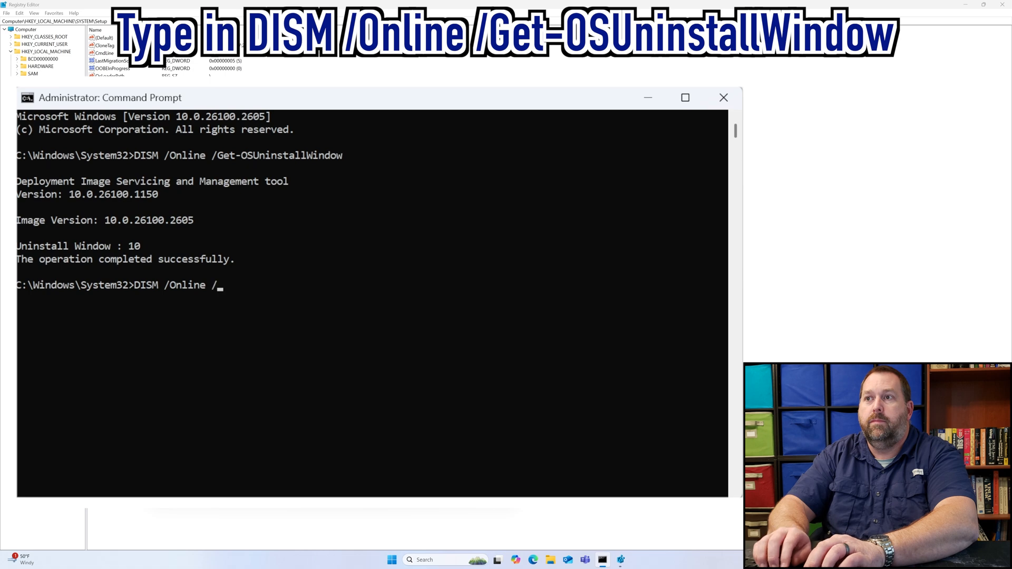
pyautogui.write('Get-OSUnin')
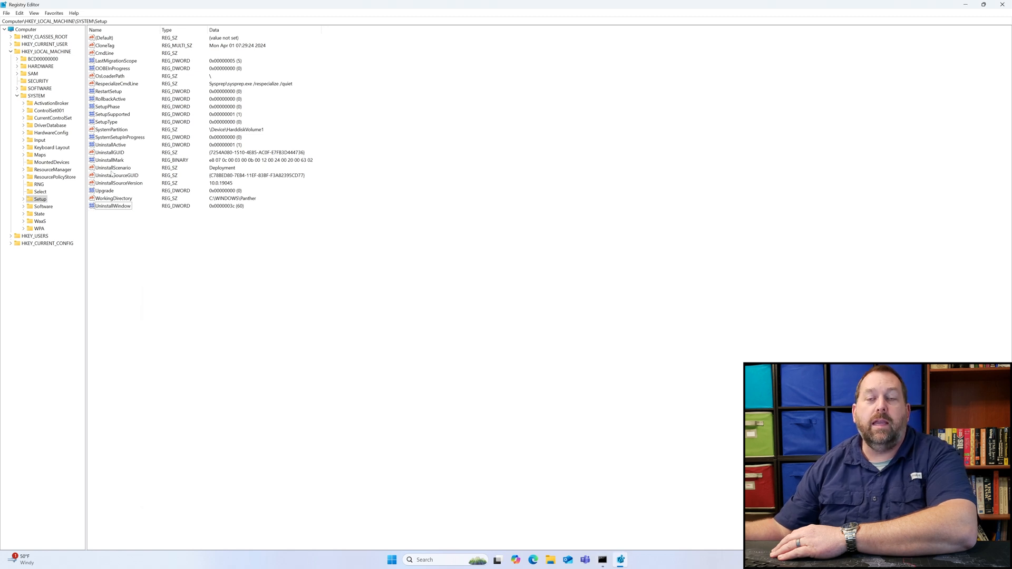
pyautogui.moveTo(115, 212)
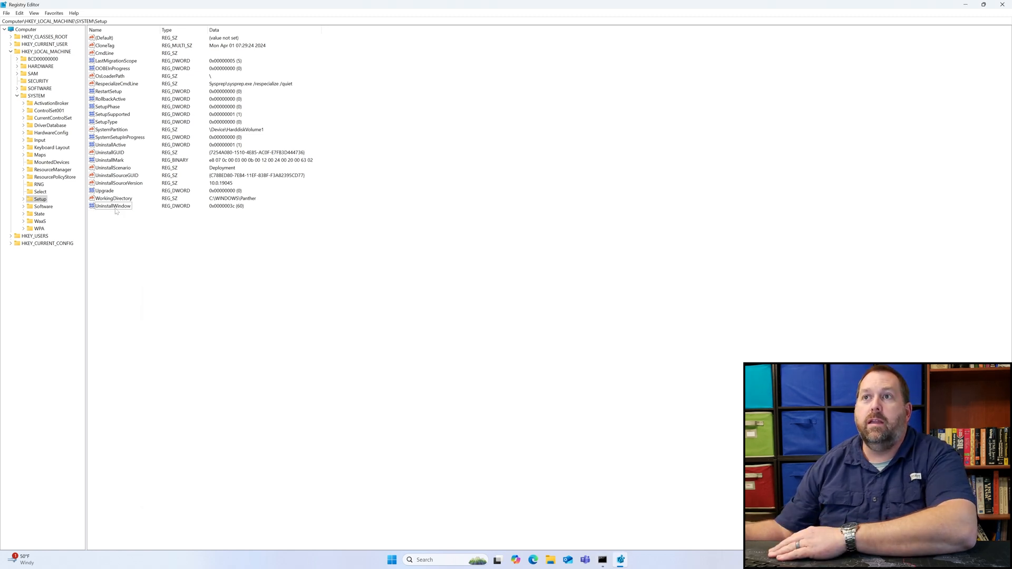
# Delete the UninstallWindow value from Setup, confirming the removal.
pyautogui.rightClick(112, 205)
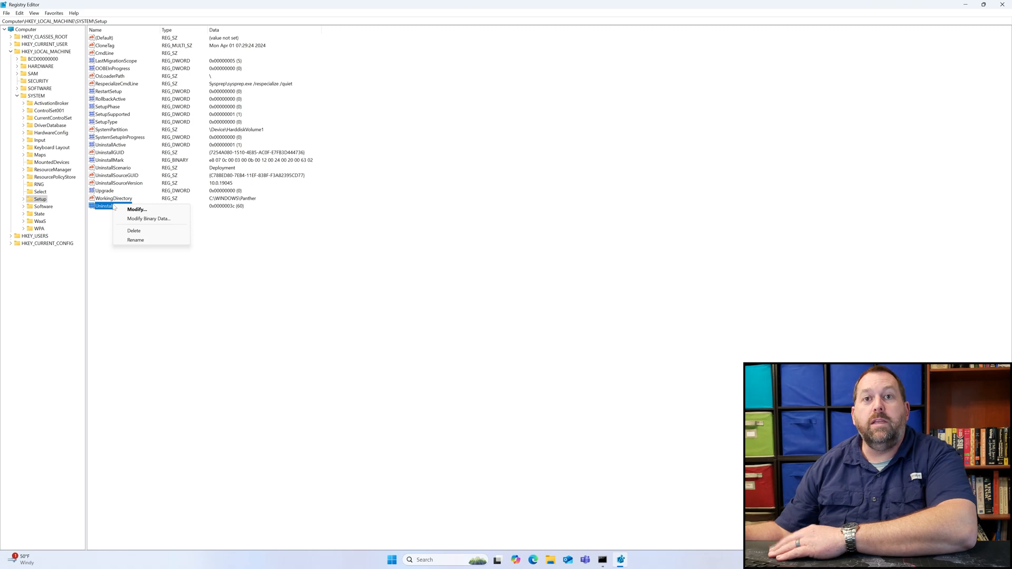
pyautogui.moveTo(132, 232)
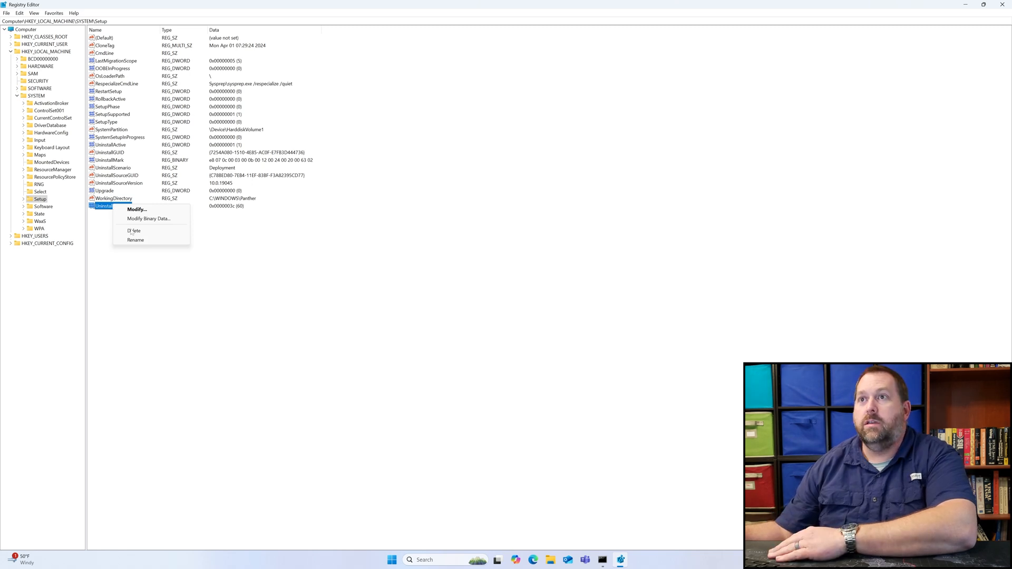
pyautogui.click(134, 231)
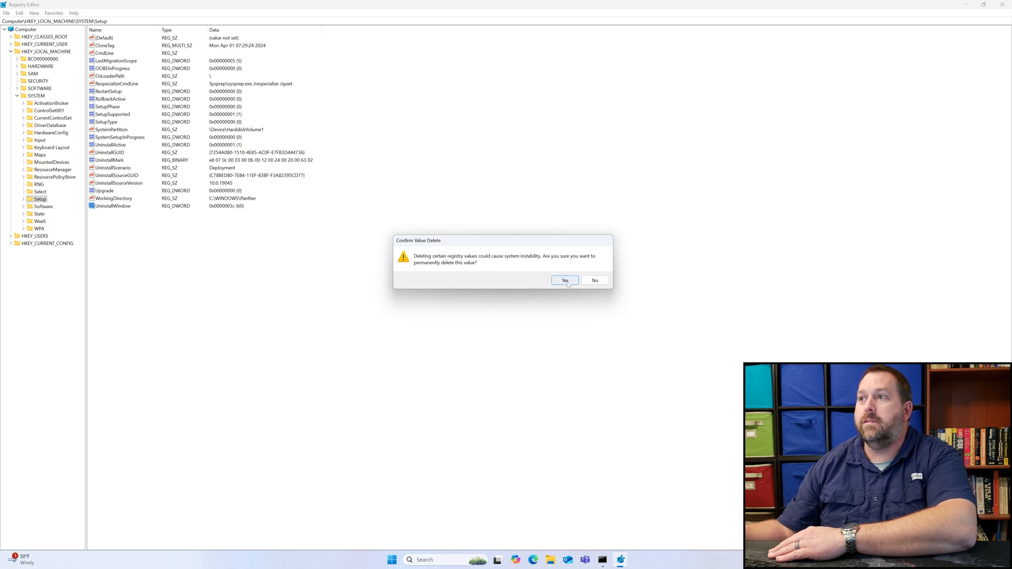
pyautogui.click(564, 280)
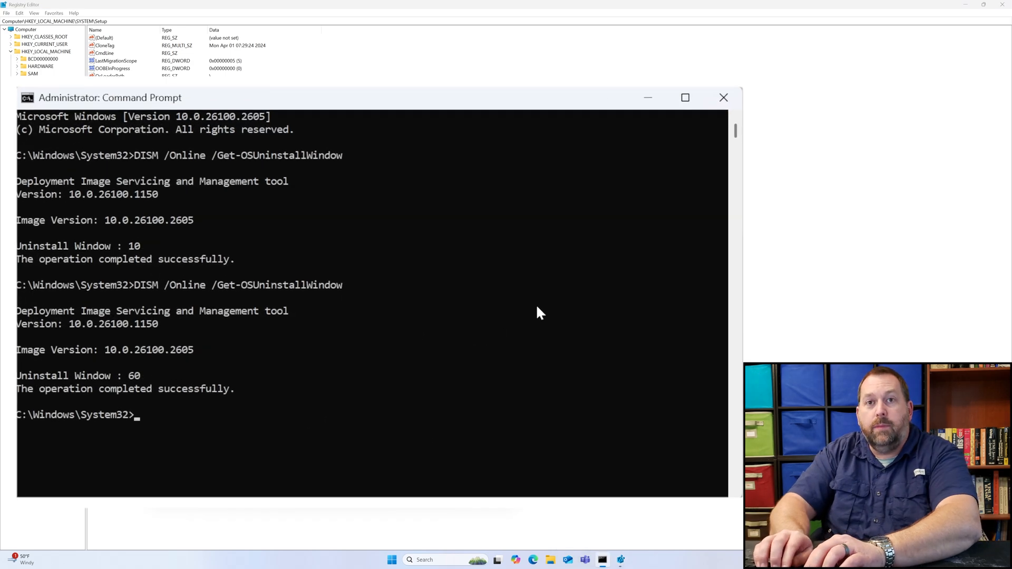
# Rerun DISM /Online /Get-OSUninstallWindow to see the window back at 10 days.
pyautogui.write('DISM /Online /Get-OSUninstallWindow')
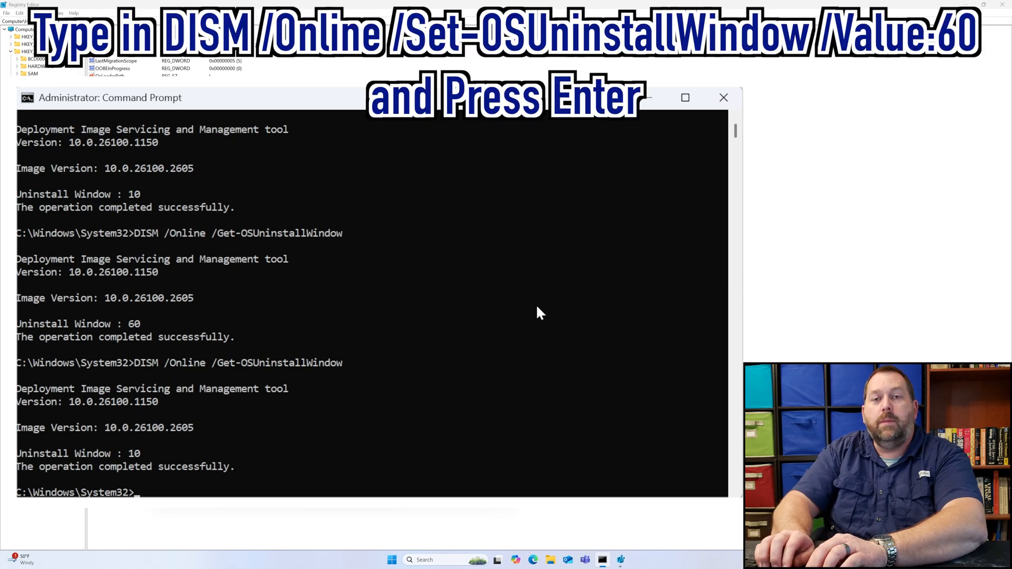
# Run DISM /Online /Set-OSUninstallWindow /Value:60 to extend the rollback window to 60 days.
pyautogui.write('DISM /O')
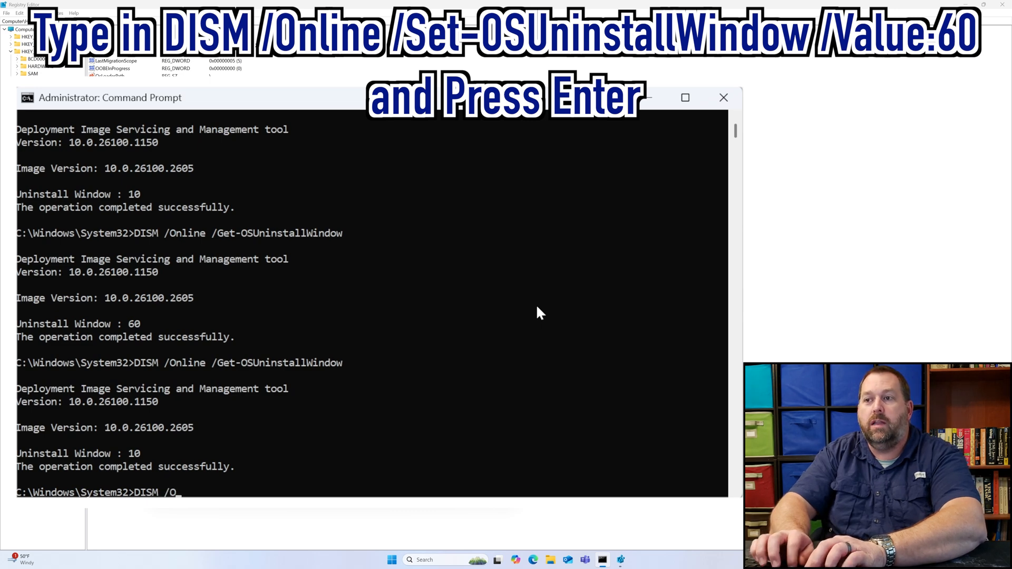
pyautogui.write('nline')
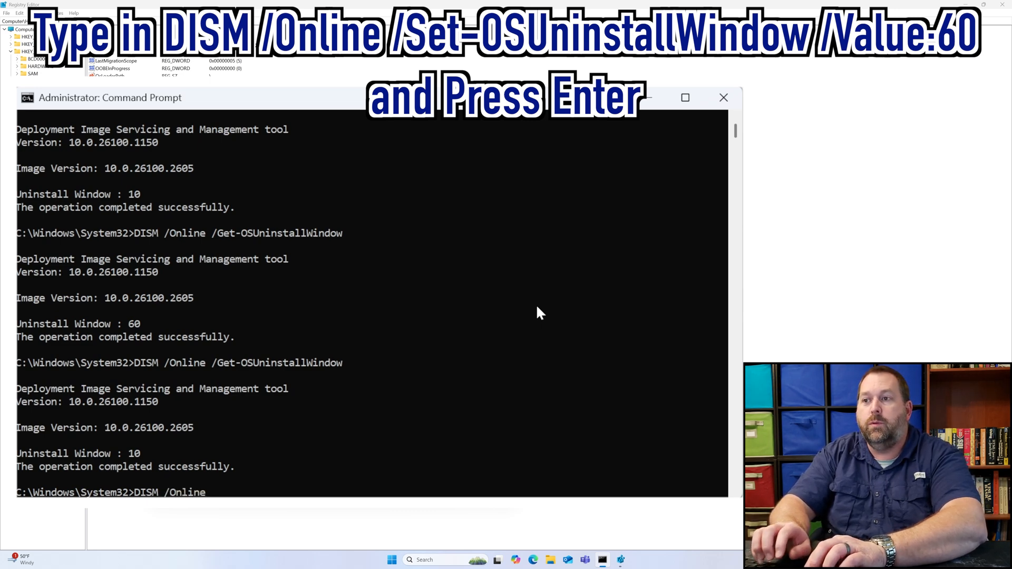
pyautogui.write('/Set-OS')
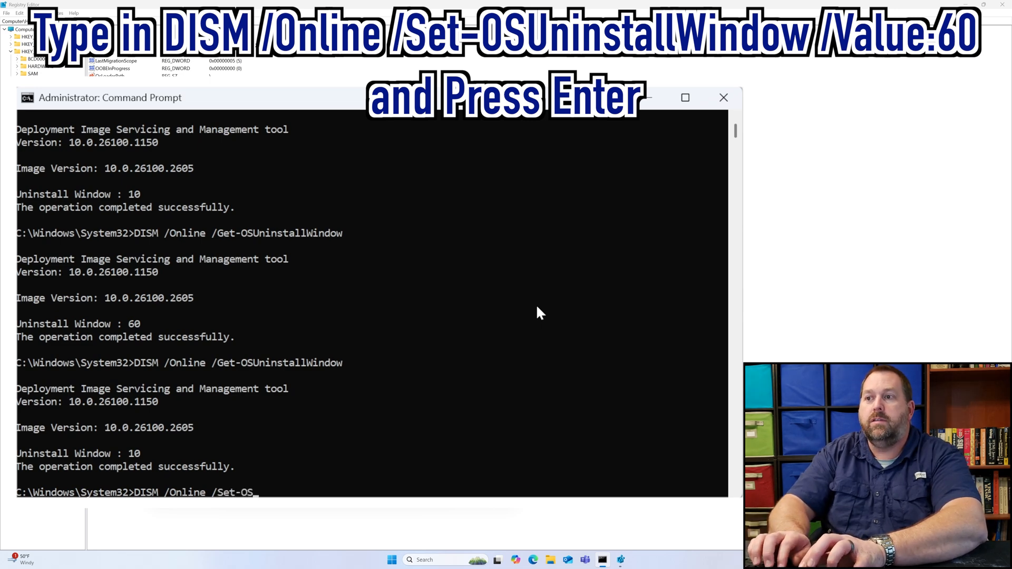
pyautogui.write('Uninstall')
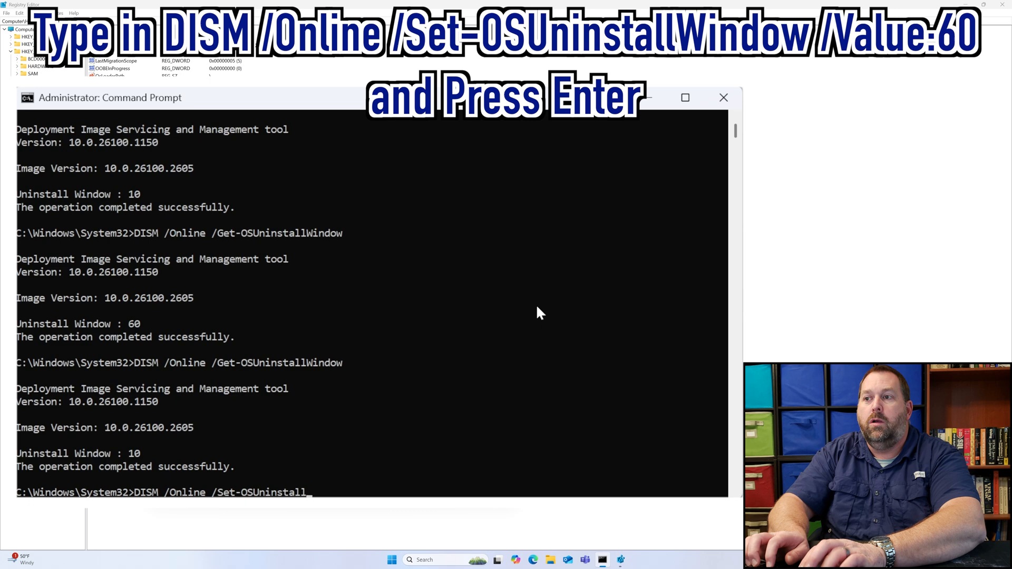
pyautogui.write('Window /Valu')
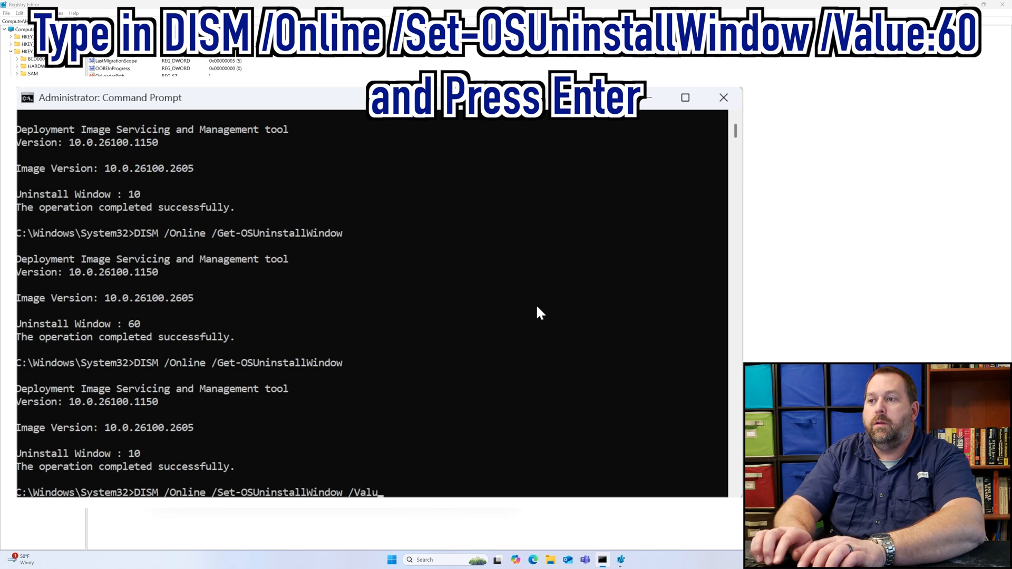
pyautogui.write('e:')
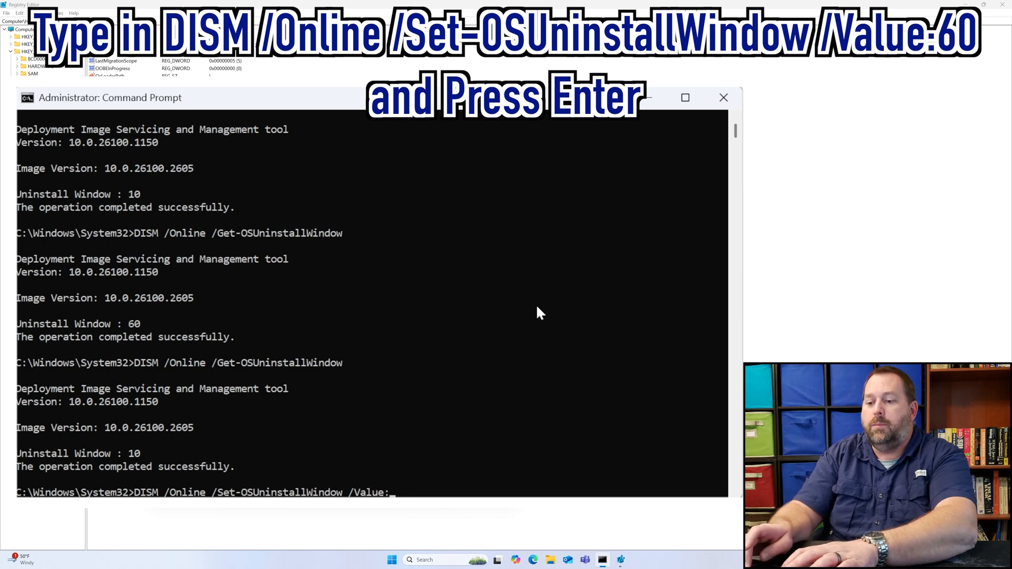
pyautogui.write('60')
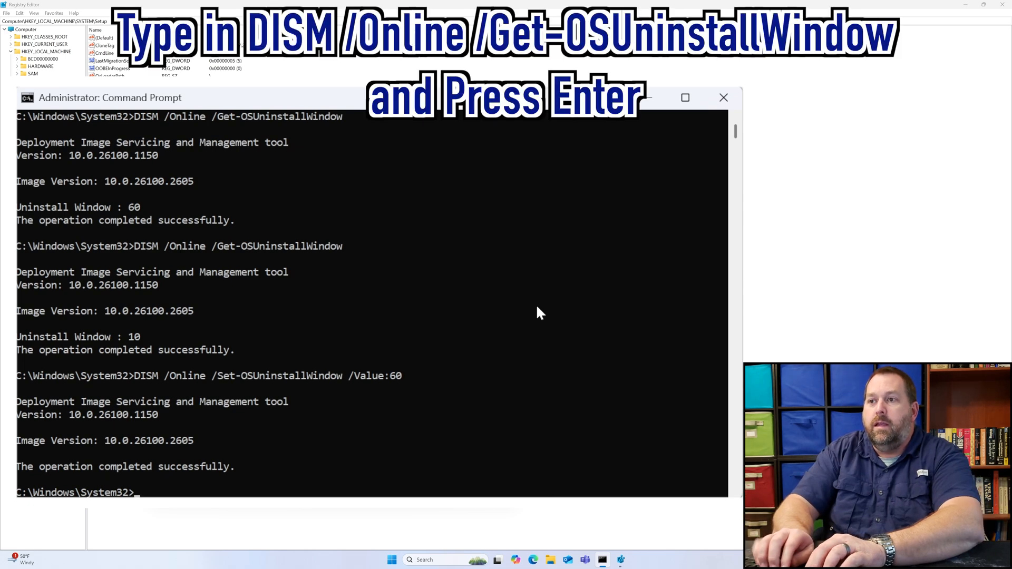
# Start entering DISM /Online /Get-OSUninstallWindow to re-check the rollback window.
pyautogui.write('DISM')
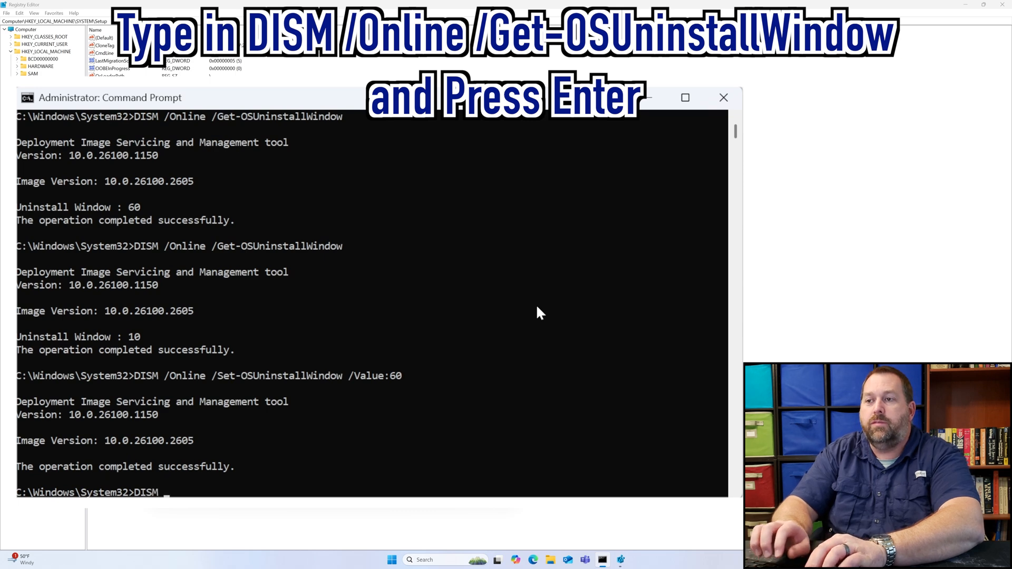
pyautogui.write('/On')
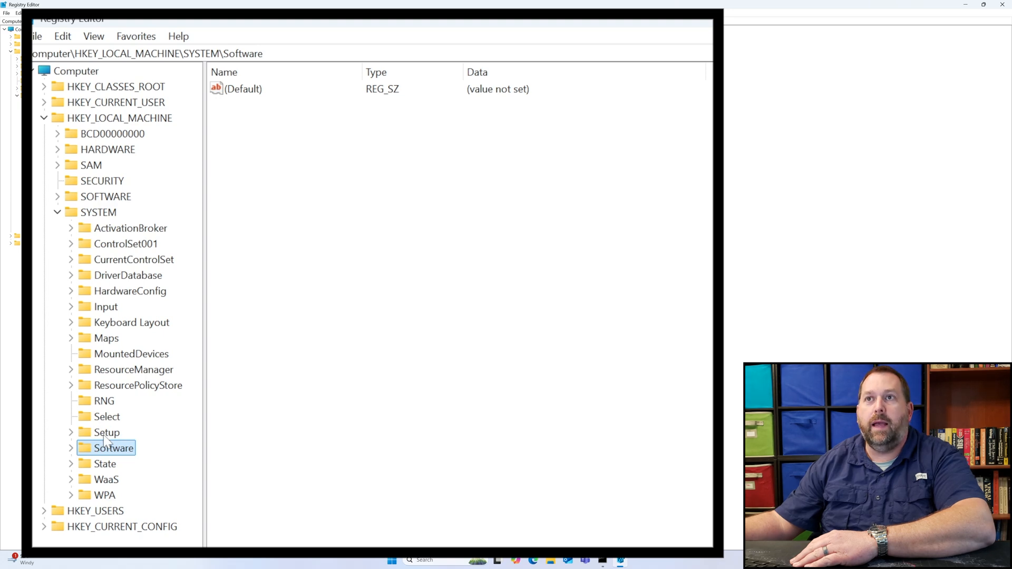
# Select the UninstallWindow DWORD under SYSTEM\Setup, now holding 0x3c (60).
pyautogui.click(106, 432)
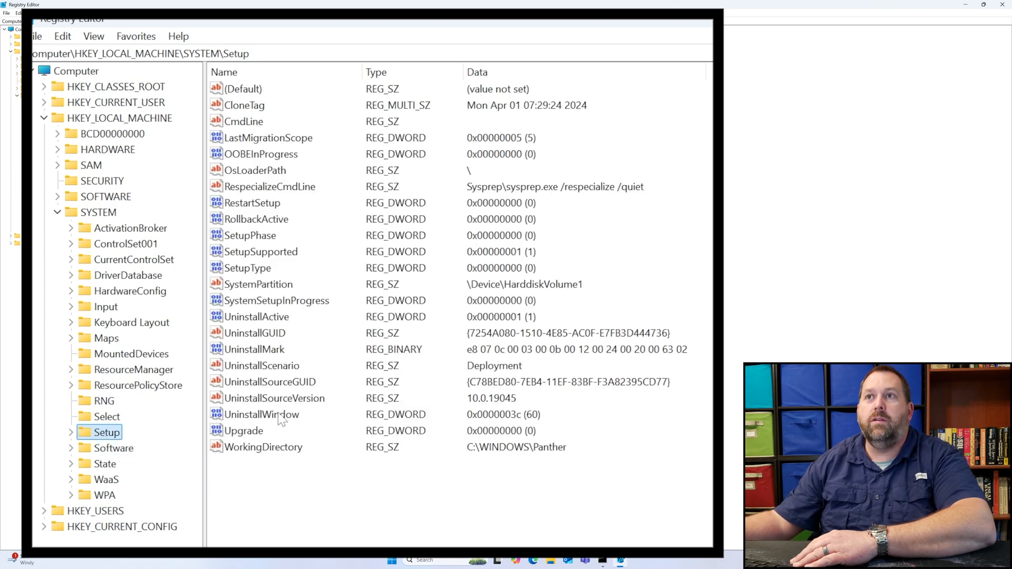
pyautogui.click(261, 414)
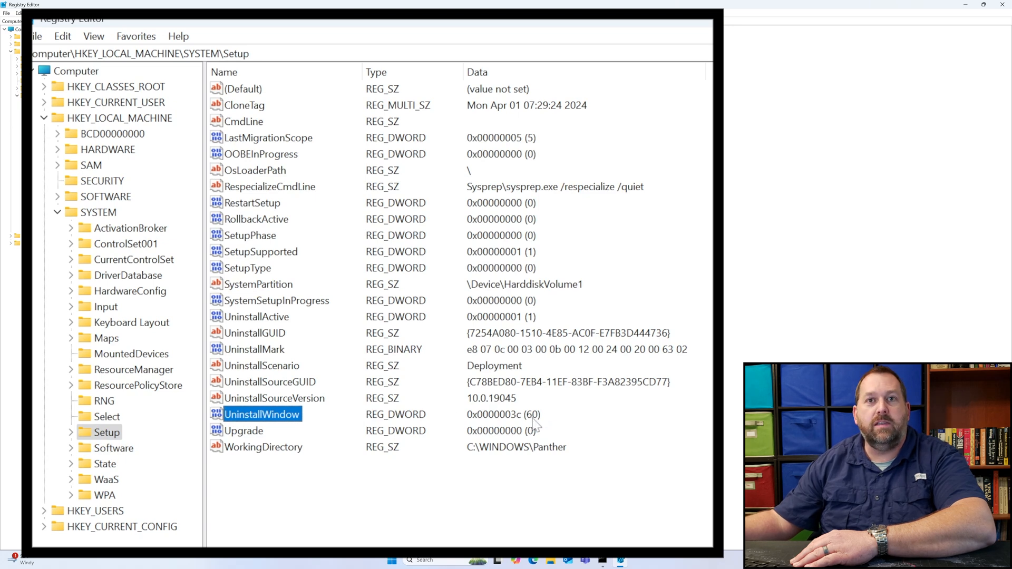
pyautogui.moveTo(526, 426)
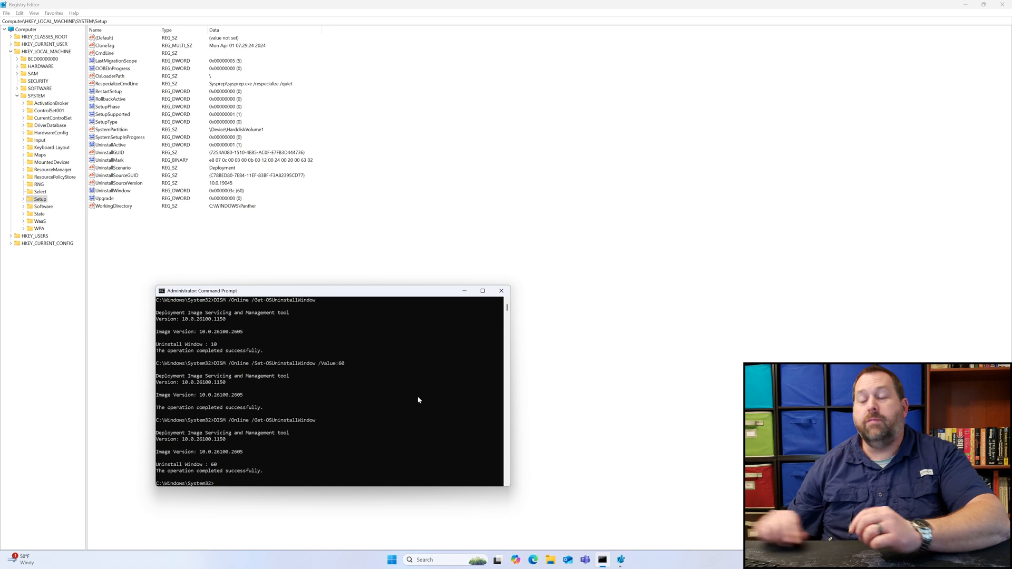
pyautogui.moveTo(579, 551)
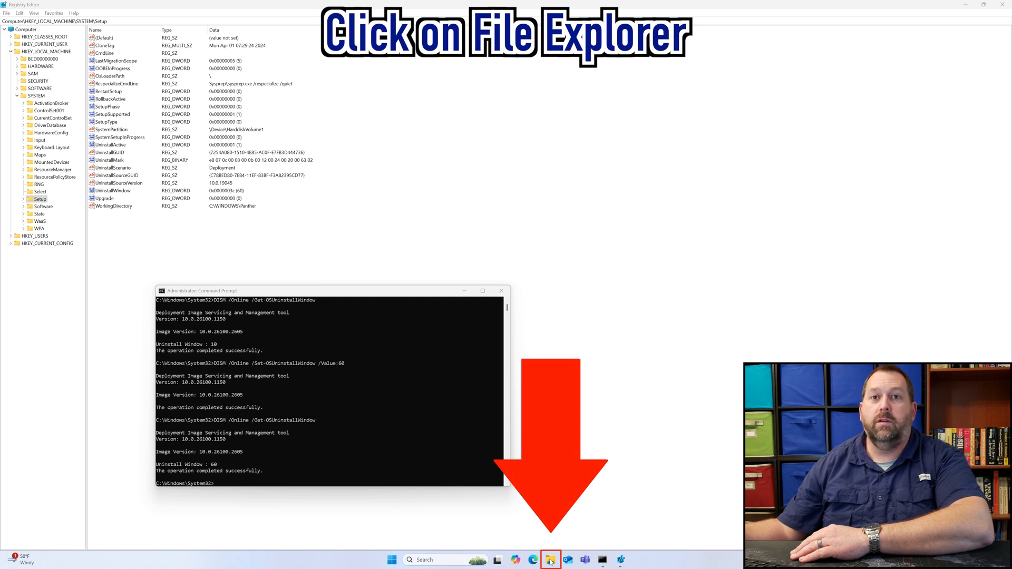
# Browse to Local Disk (C:) in File Explorer and select the Windows.old folder.
pyautogui.click(551, 560)
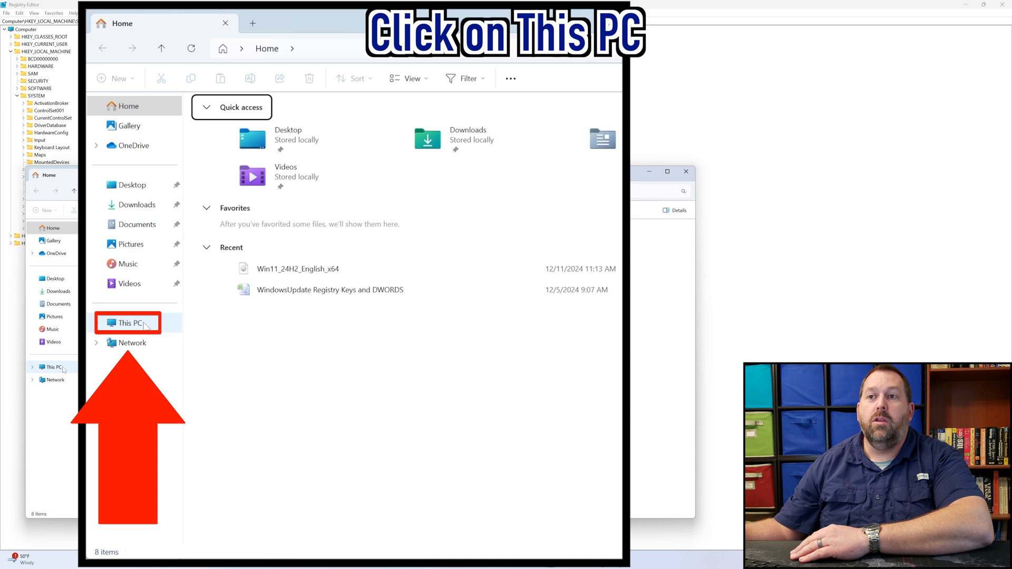
pyautogui.click(129, 323)
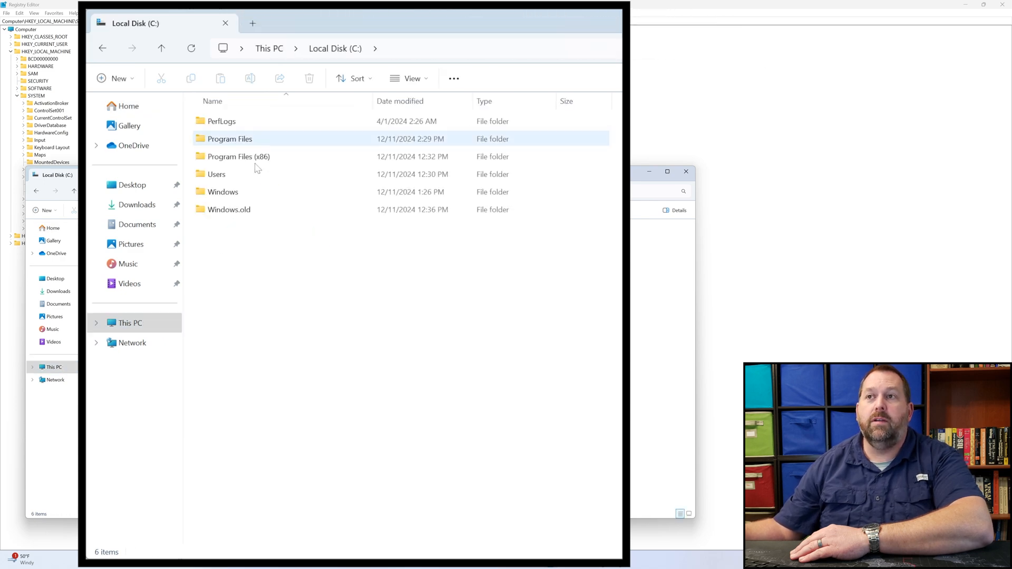
pyautogui.click(229, 209)
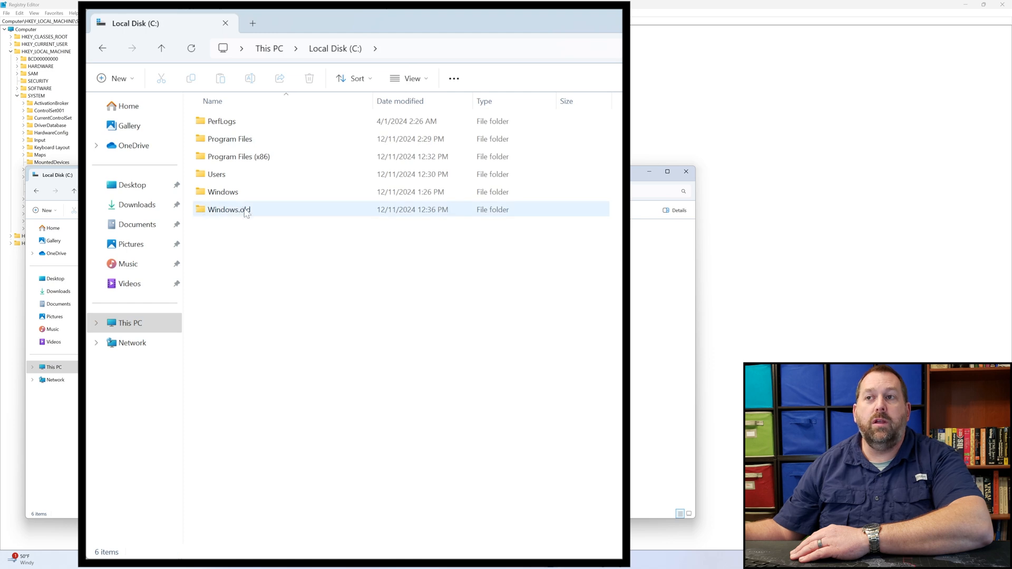
pyautogui.moveTo(229, 209)
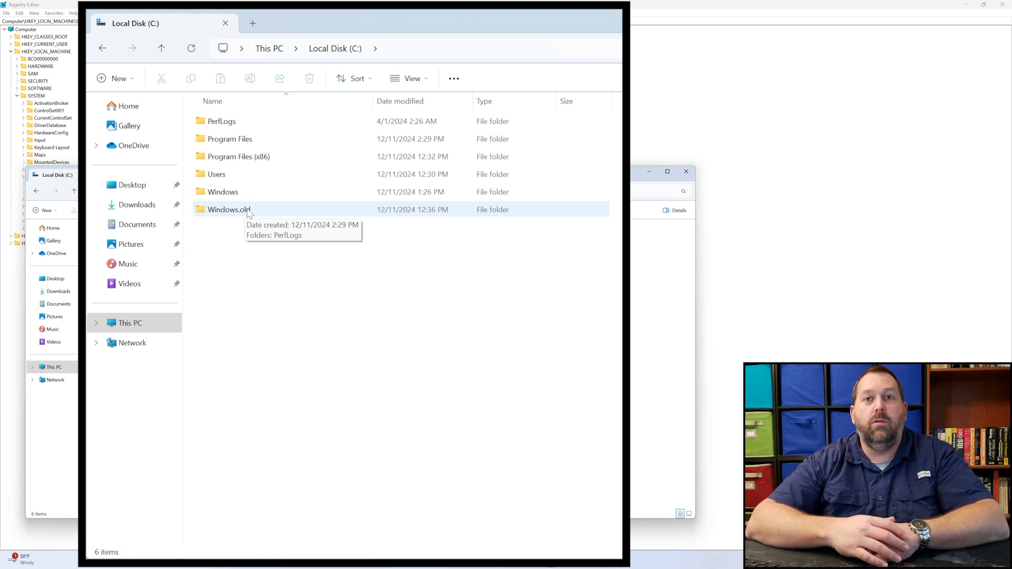
# Enter Windows.old and enable Hidden items so $WINDOWS.~BT and $WinREAgent appear.
pyautogui.doubleClick(223, 209)
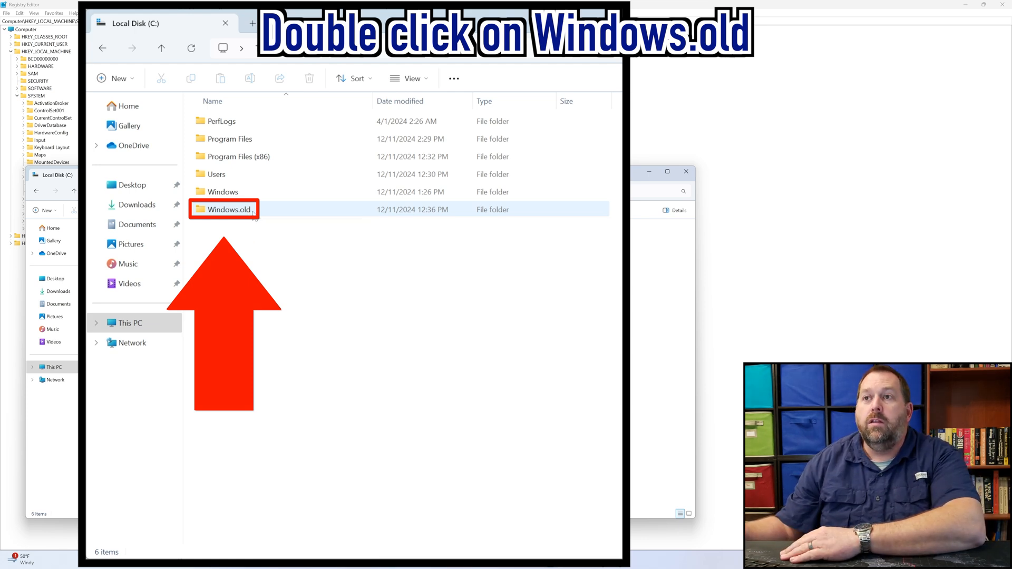
pyautogui.doubleClick(229, 209)
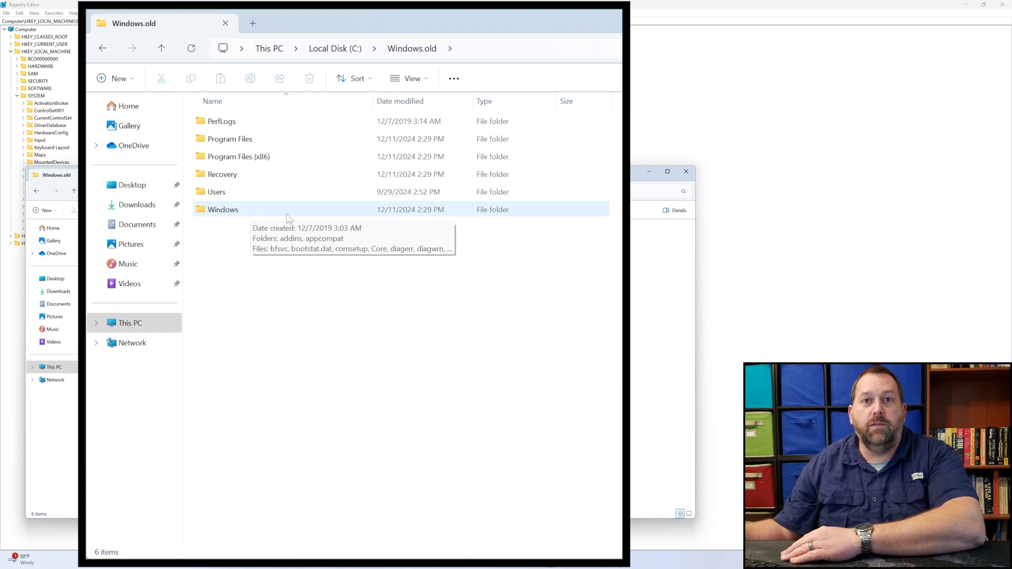
pyautogui.click(409, 78)
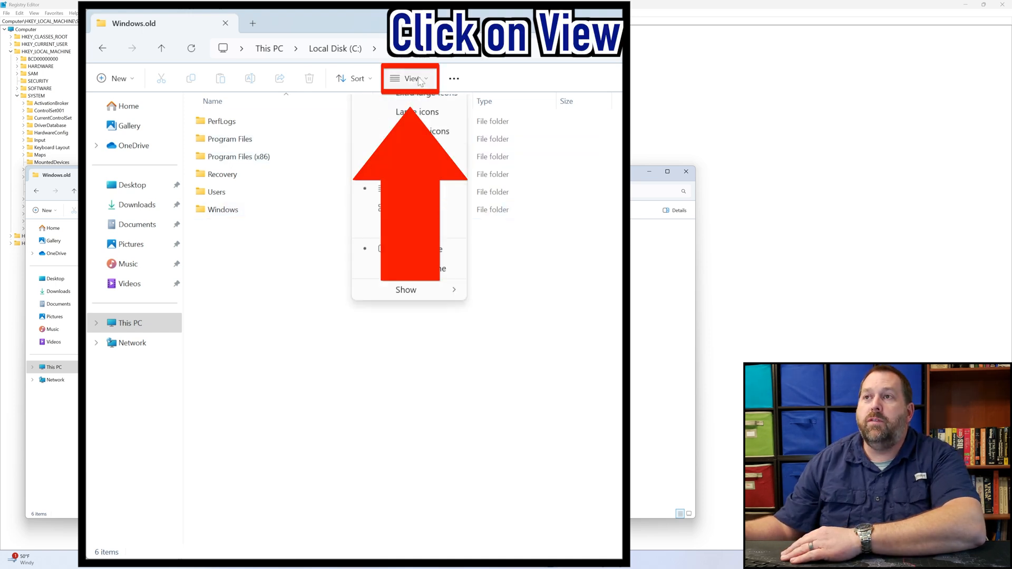
pyautogui.click(409, 78)
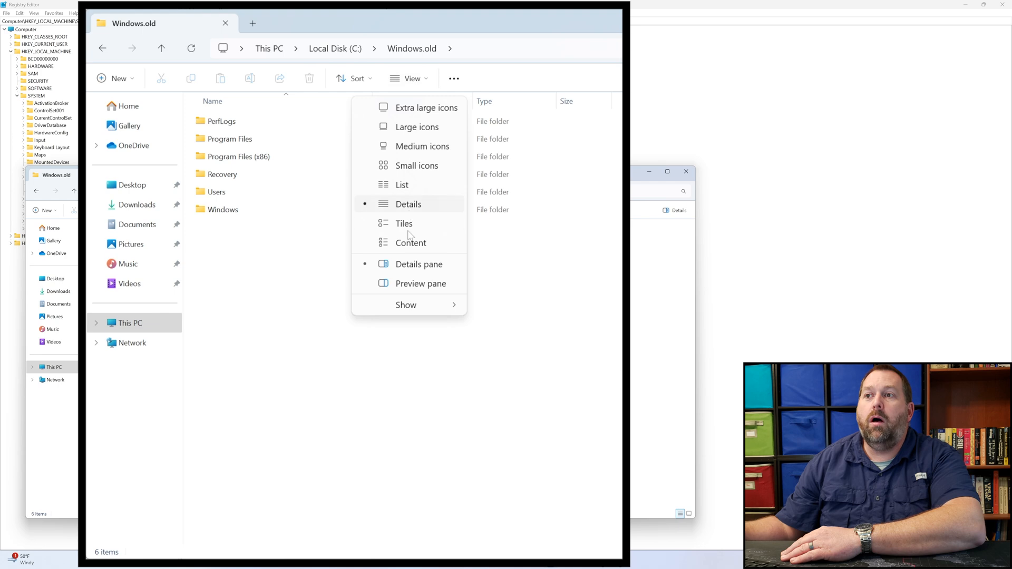
pyautogui.click(406, 305)
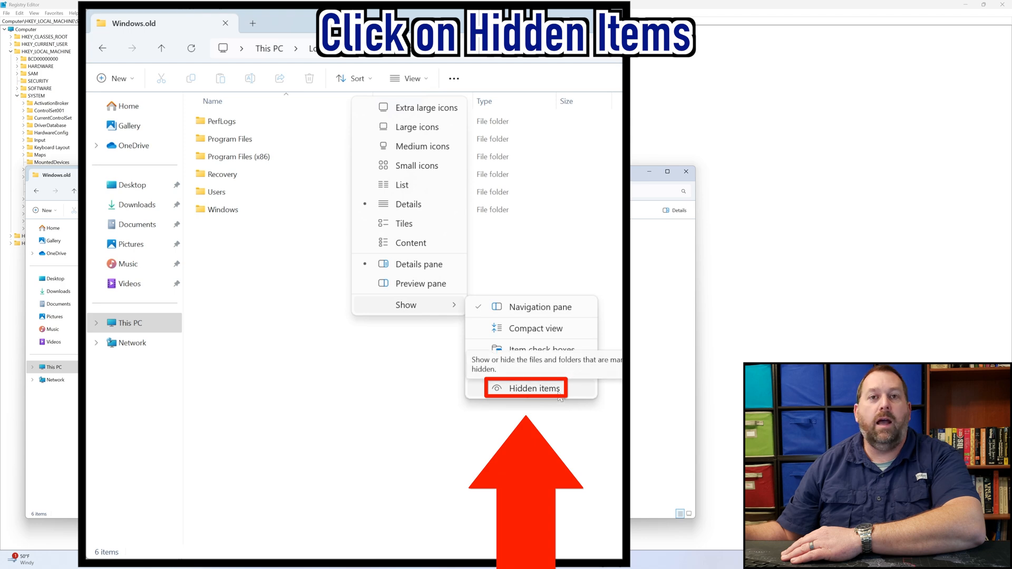
pyautogui.click(533, 388)
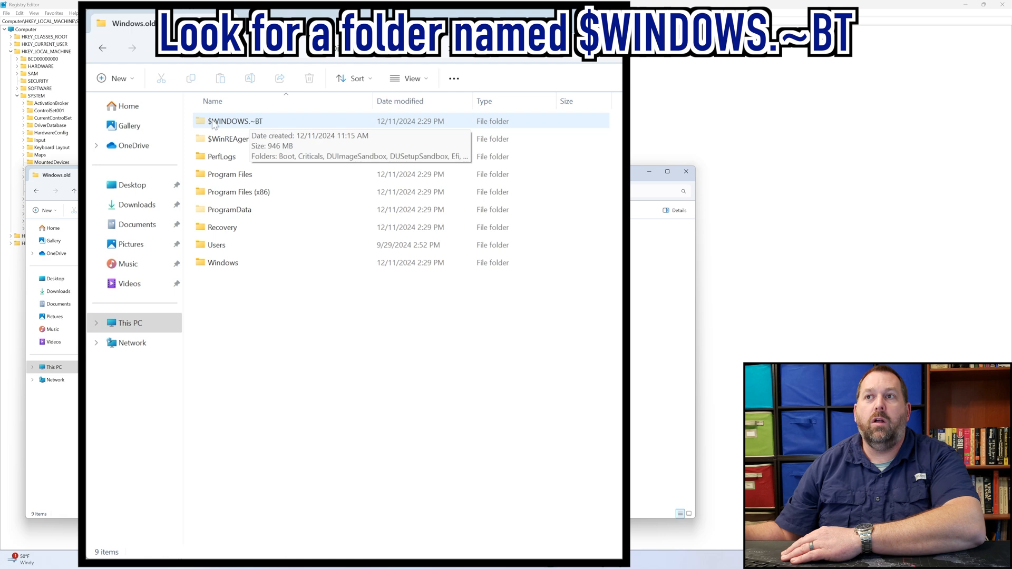
pyautogui.moveTo(251, 129)
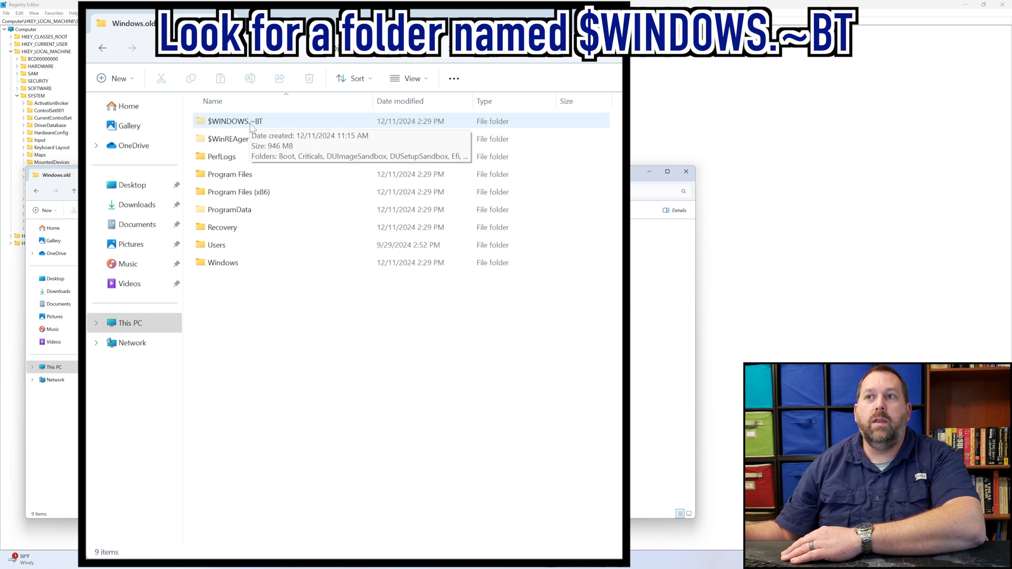
pyautogui.moveTo(265, 125)
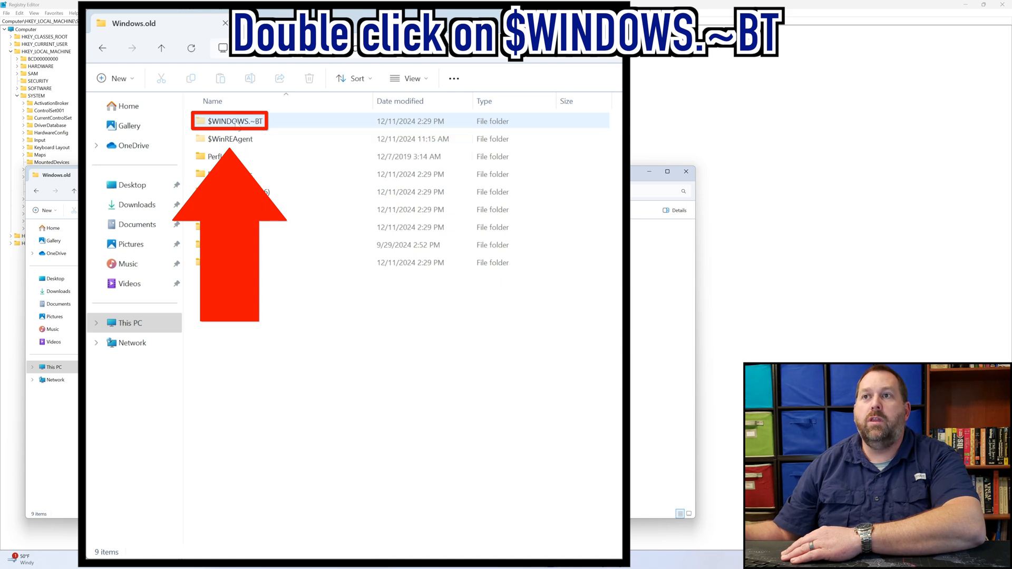
# Navigate into $WINDOWS.~BT\Sources and select clustercompliance.dll among its files.
pyautogui.doubleClick(229, 120)
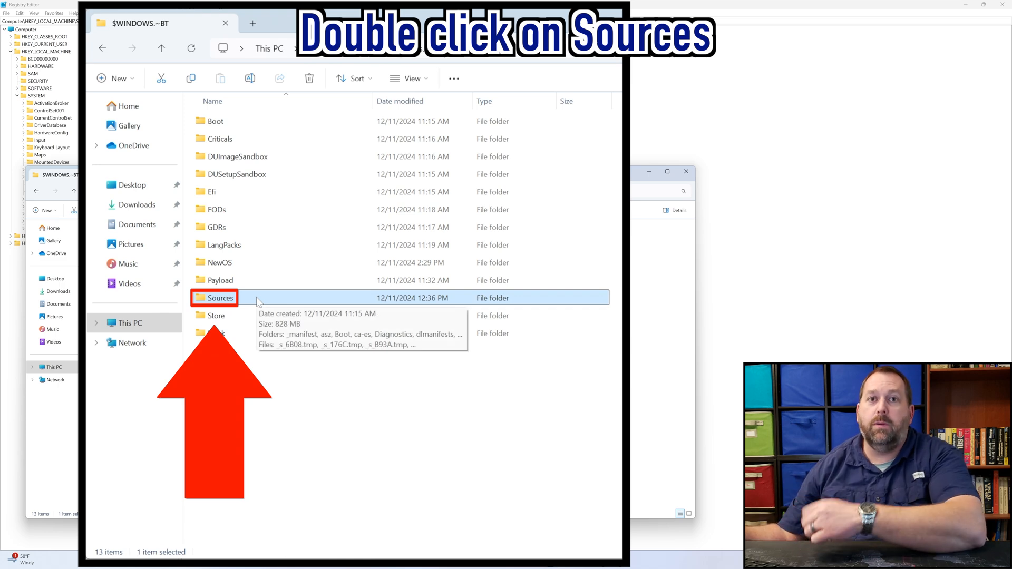
pyautogui.doubleClick(221, 297)
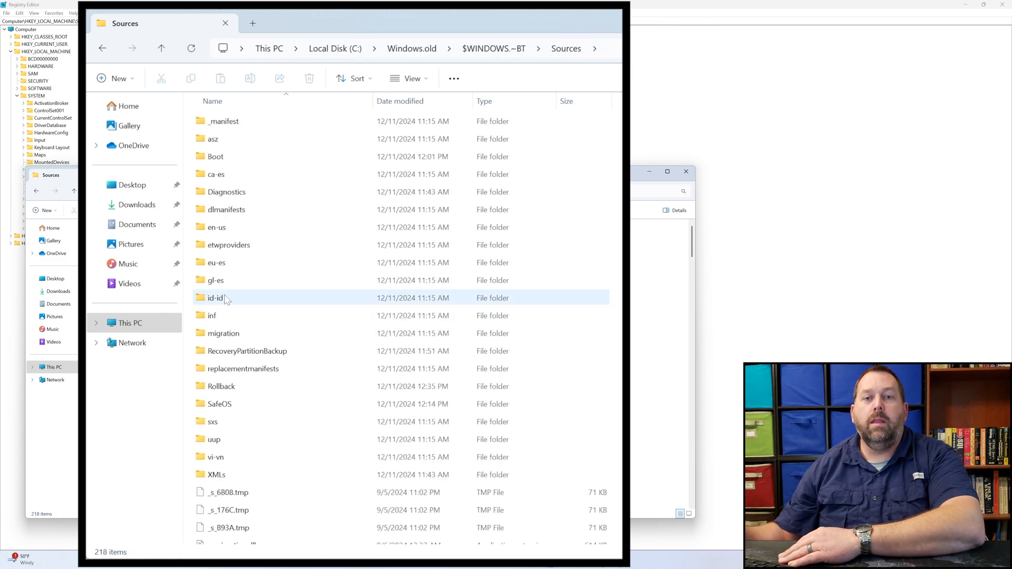
pyautogui.click(246, 350)
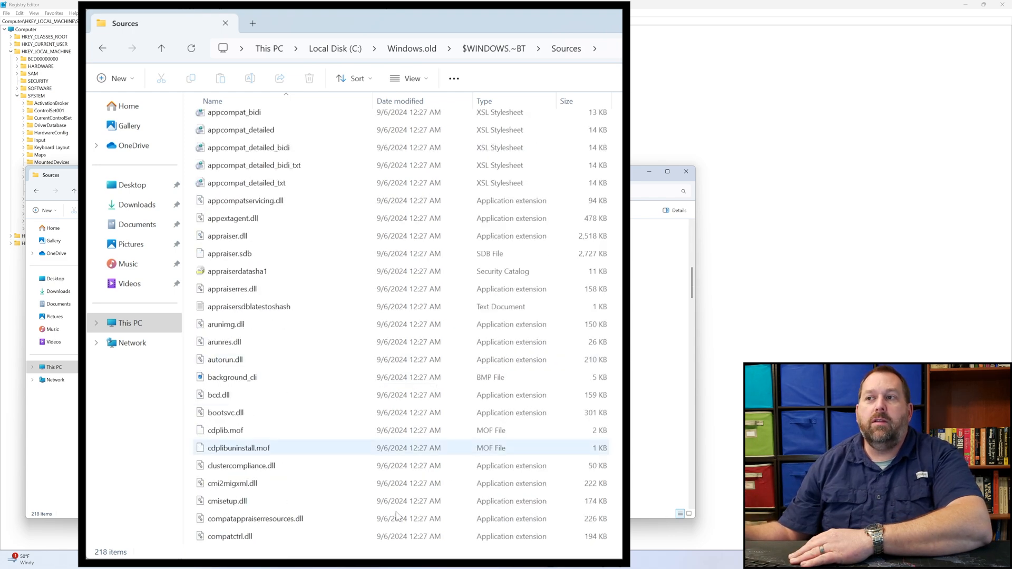
pyautogui.click(242, 464)
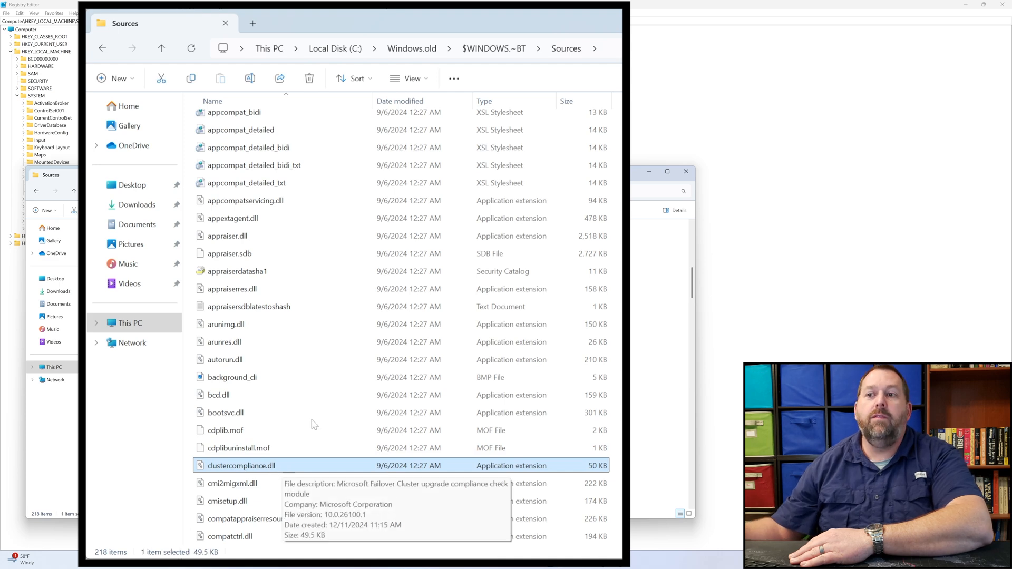
pyautogui.click(411, 78)
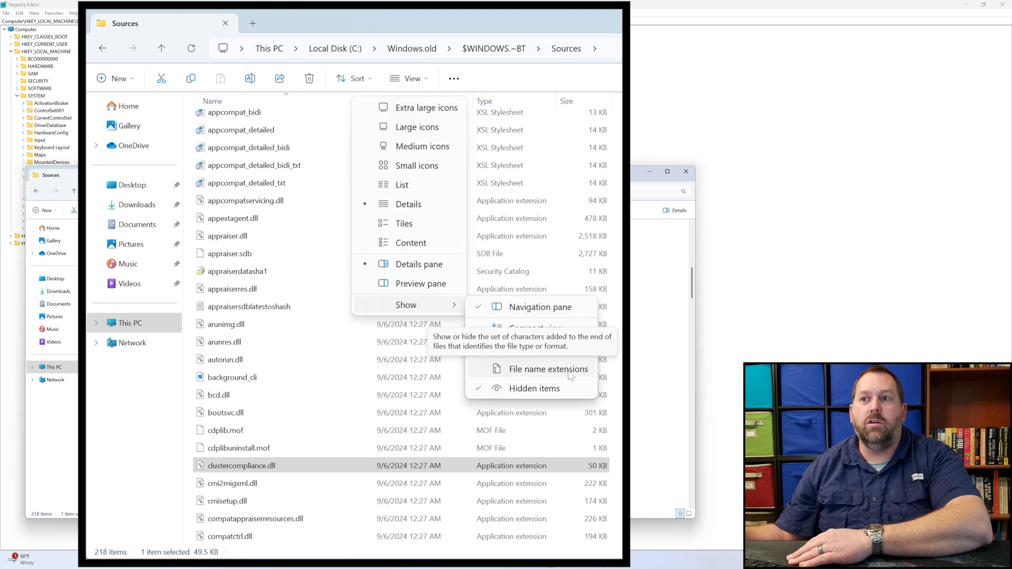
# Enable File name extensions so Sources files like appraiser.dll show full names.
pyautogui.click(549, 369)
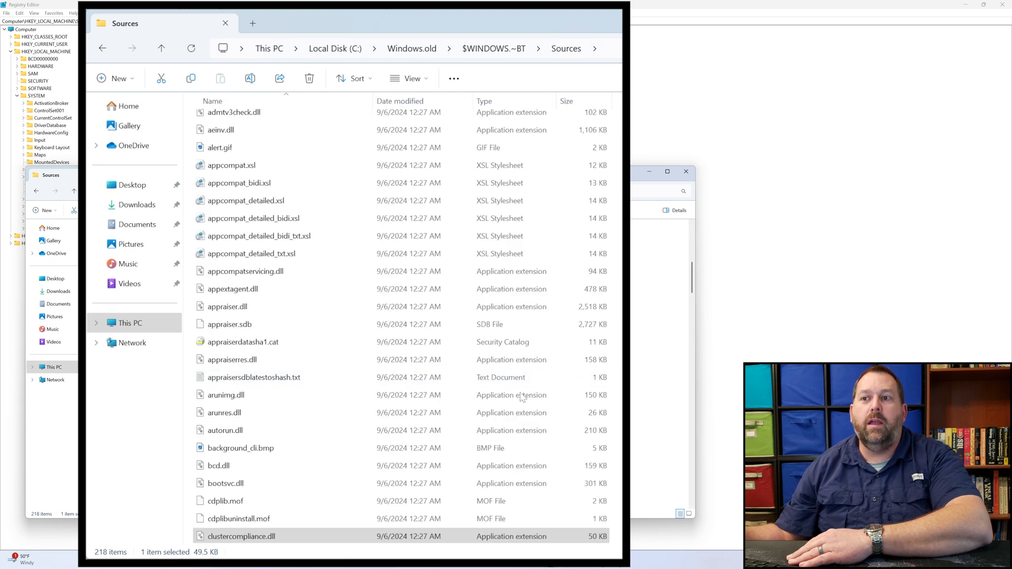
pyautogui.scroll(-3)
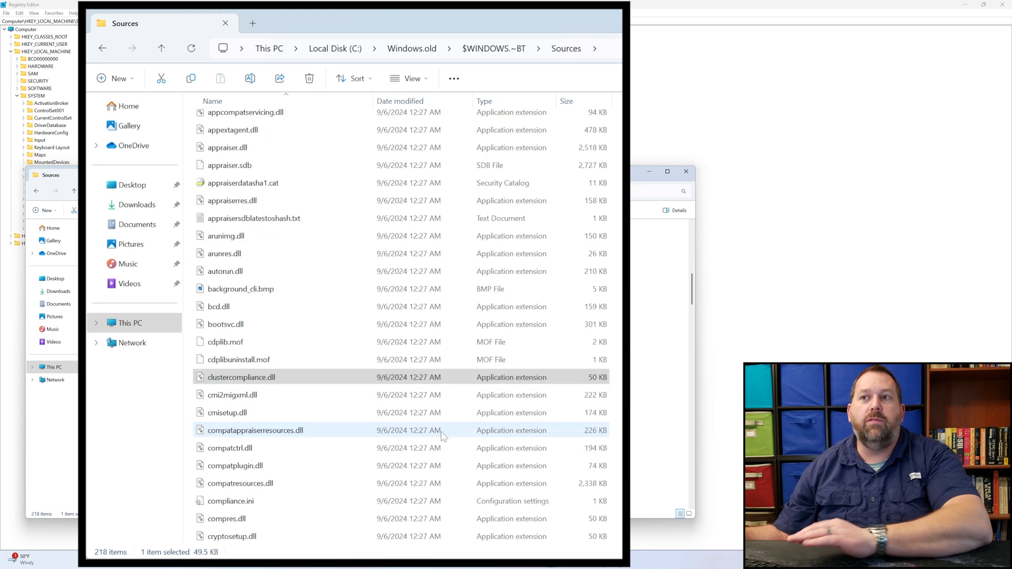